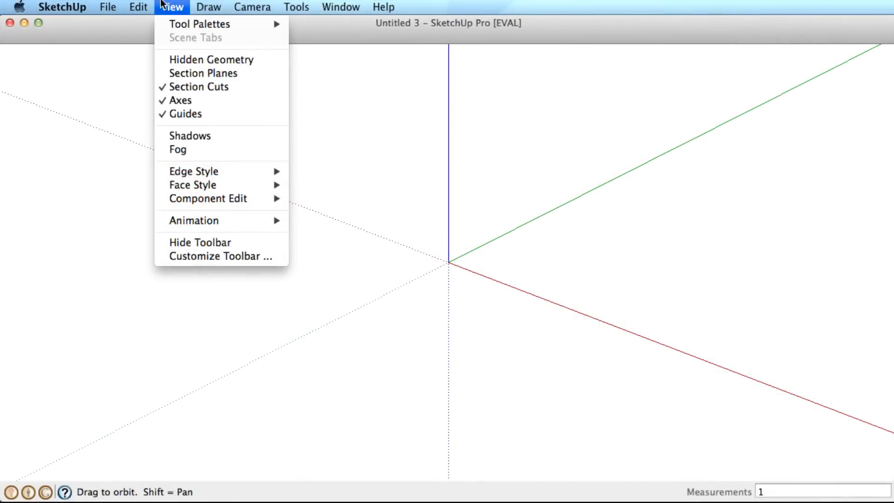
{"action": "mouse_move", "coordinate": [199, 24]}
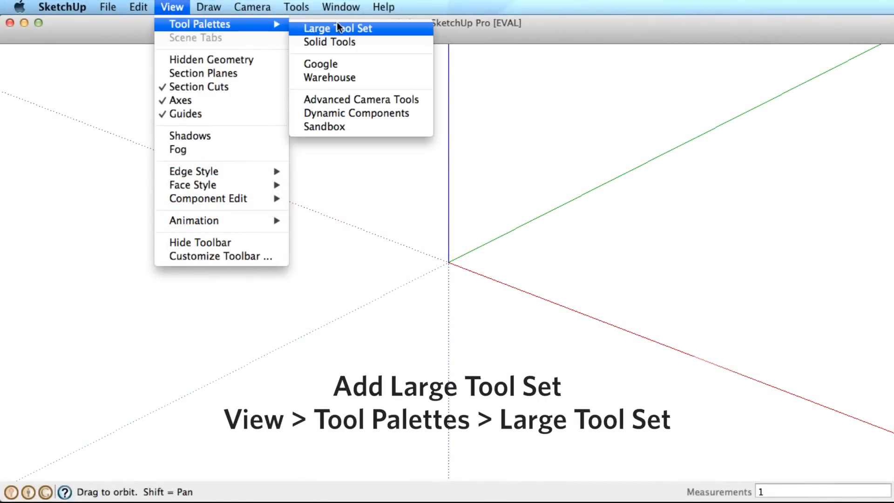
Show the Large Tool Set palette in the workspace.
{"action": "left_click", "coordinate": [339, 28]}
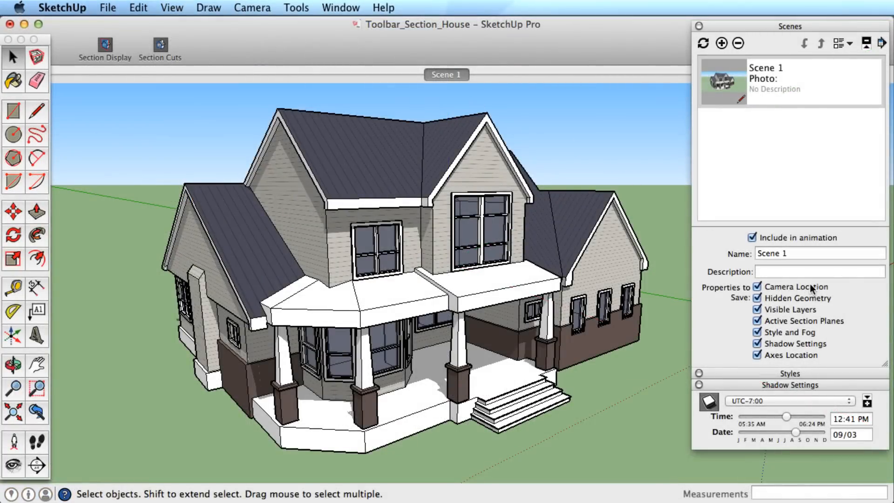
{"action": "mouse_move", "coordinate": [733, 81]}
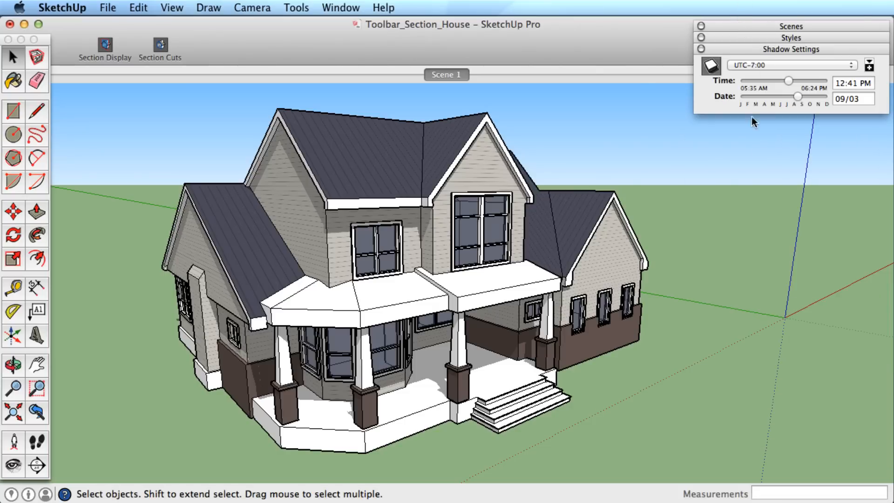
Set a morning shadow time, apply Architectural Design Style and place a section plane through the house.
{"action": "left_click_drag", "start_coordinate": [789, 80], "coordinate": [764, 82]}
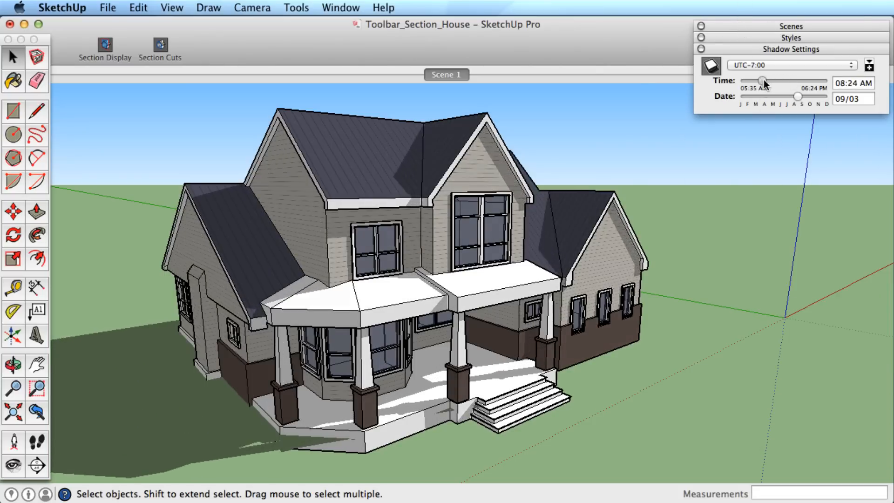
{"action": "left_click", "coordinate": [790, 37]}
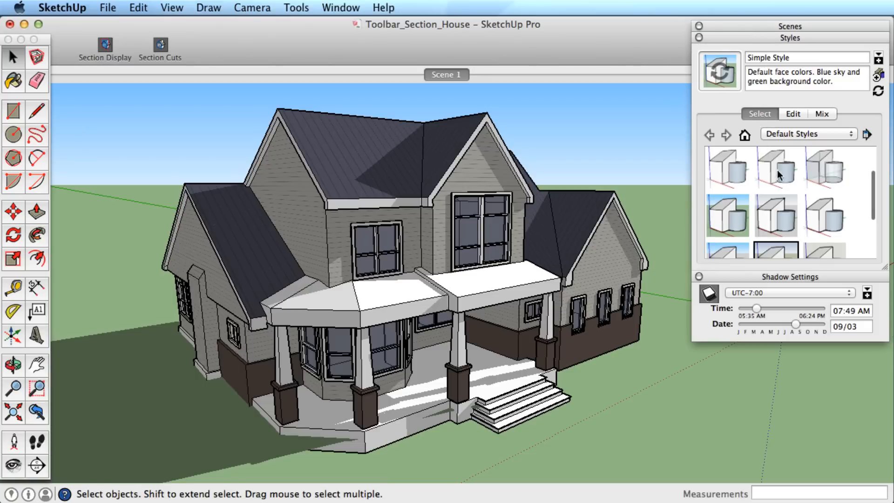
{"action": "left_click", "coordinate": [776, 215]}
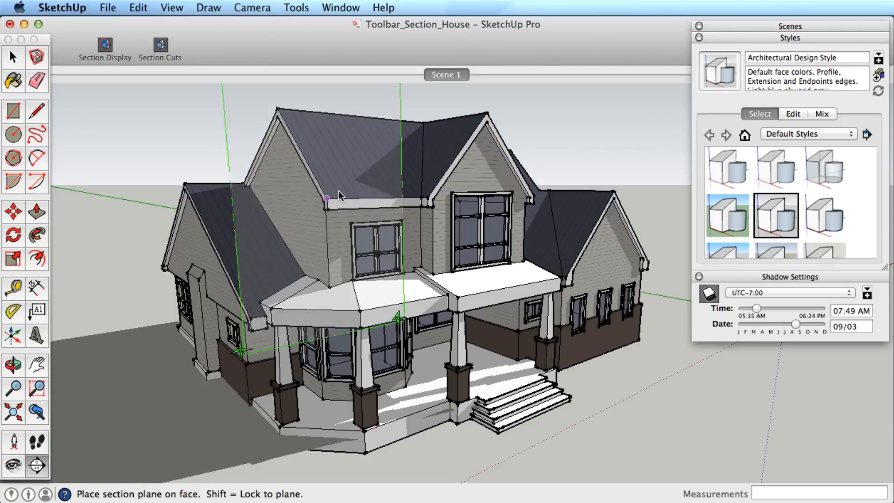
{"action": "left_click", "coordinate": [326, 199]}
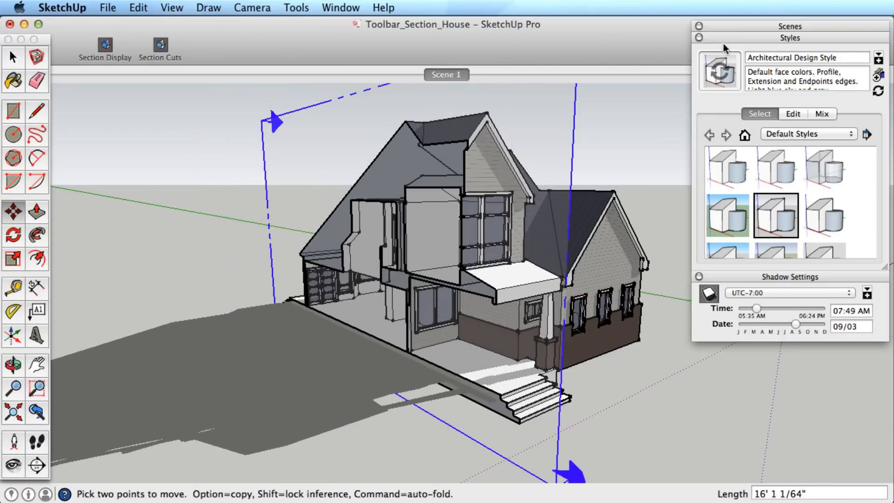
Add Scene 2, move the sun to late afternoon (04:02 PM) and apply Urban Planning Style.
{"action": "left_click", "coordinate": [720, 43]}
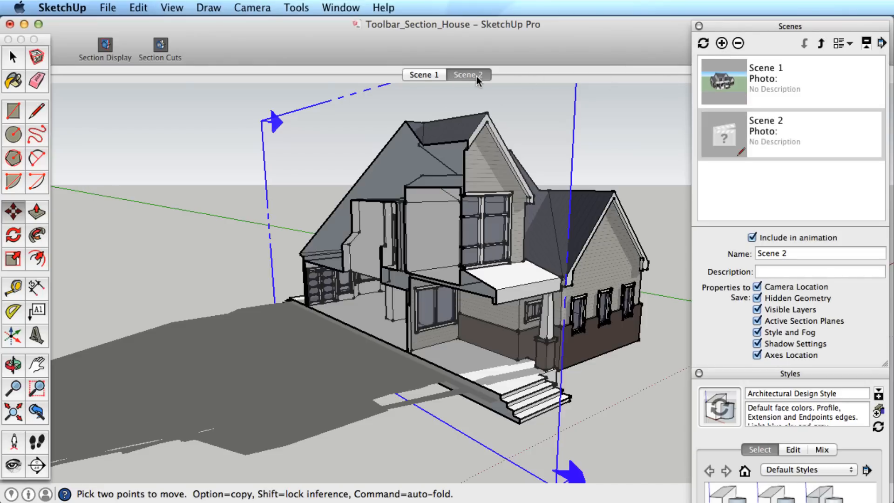
{"action": "mouse_move", "coordinate": [468, 74]}
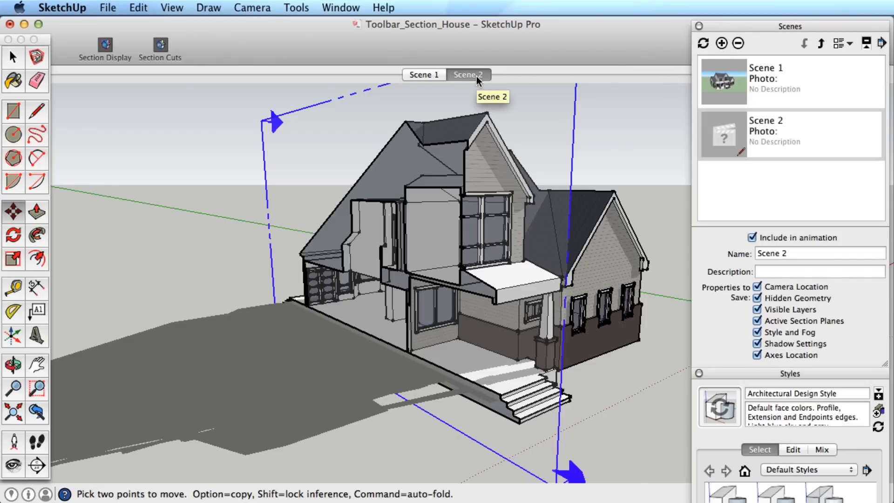
{"action": "left_click", "coordinate": [697, 26]}
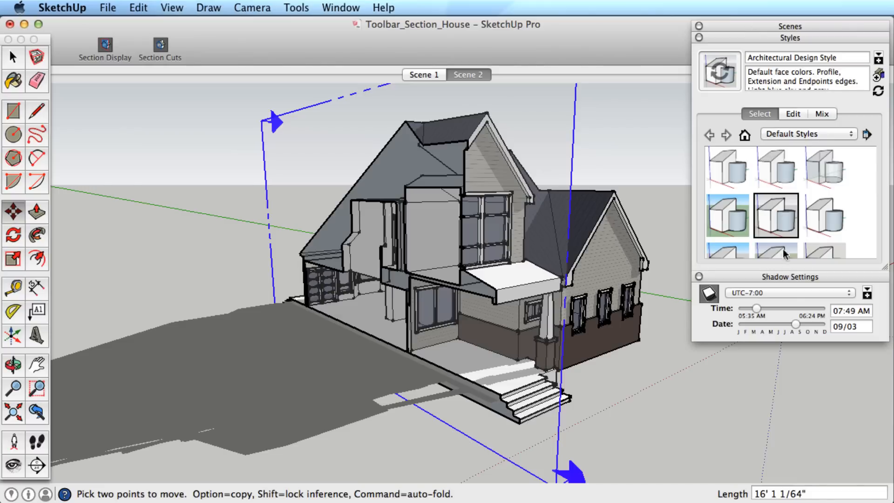
{"action": "left_click_drag", "start_coordinate": [758, 308], "coordinate": [816, 308]}
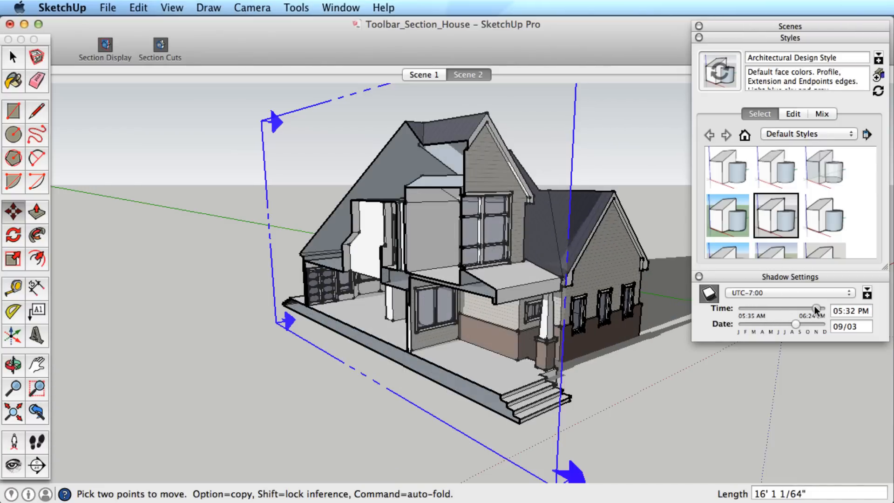
{"action": "left_click", "coordinate": [727, 215]}
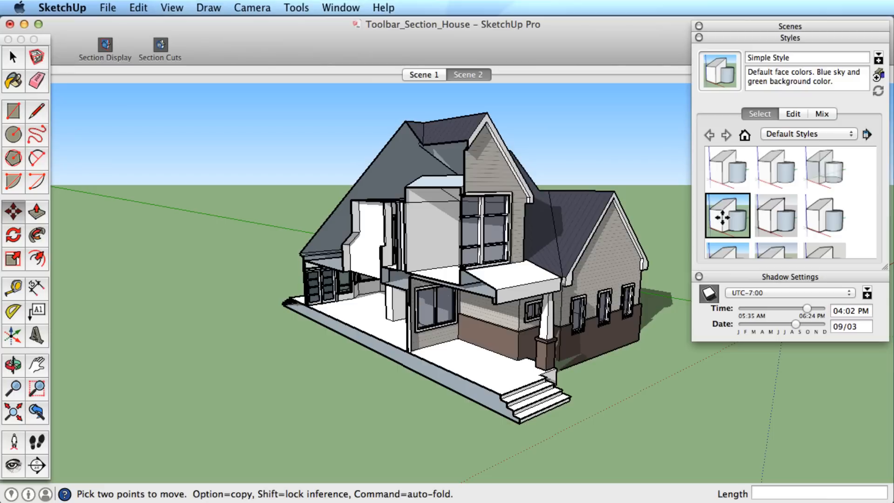
{"action": "left_click", "coordinate": [727, 217]}
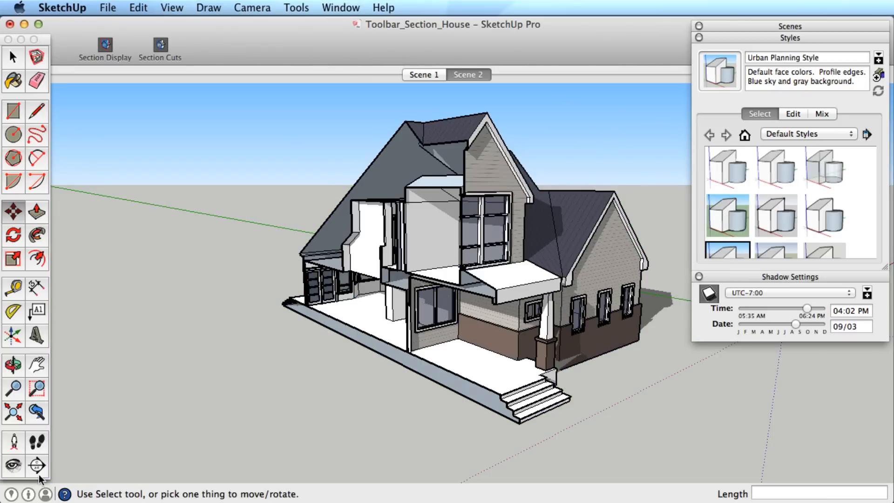
{"action": "left_click", "coordinate": [37, 466]}
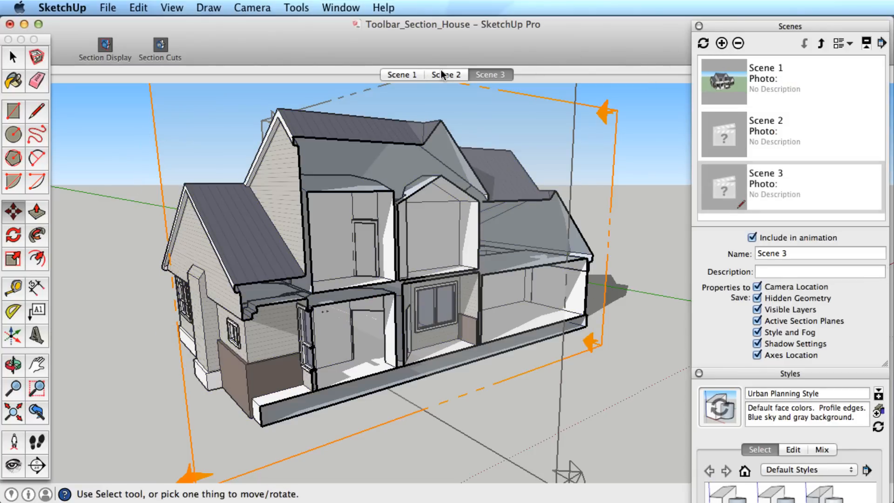
Review Scenes 2, 1, 3 and 2 in turn, ending back on Scene 1's exterior view.
{"action": "left_click", "coordinate": [446, 75]}
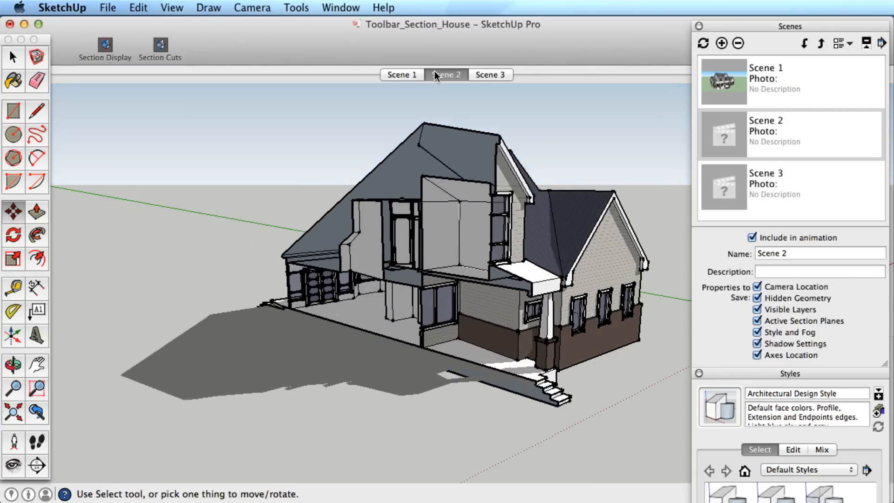
{"action": "left_click", "coordinate": [403, 75]}
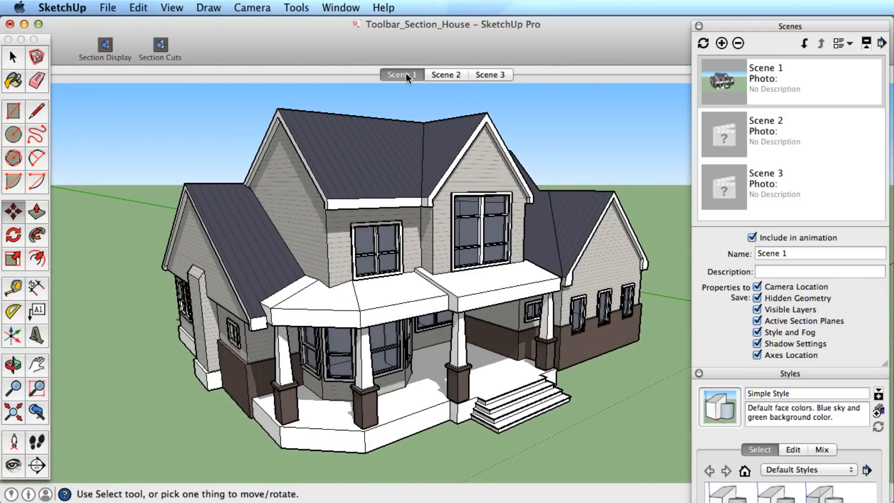
{"action": "left_click", "coordinate": [489, 75]}
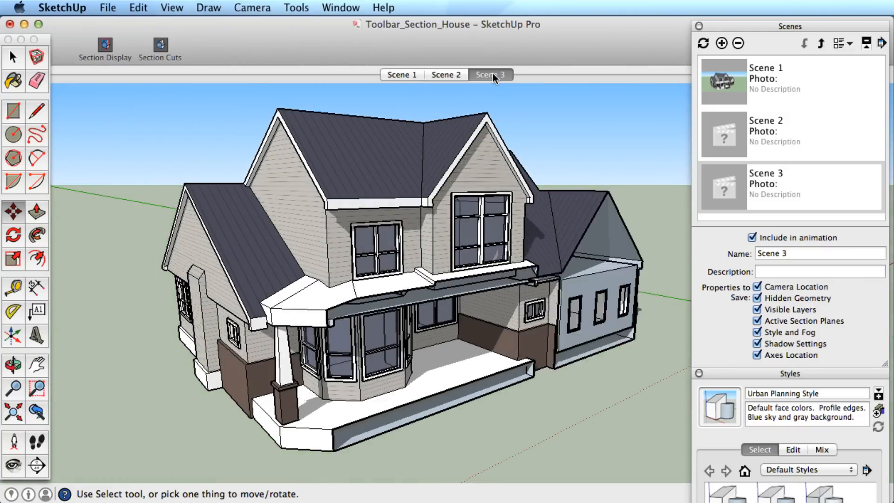
{"action": "left_click", "coordinate": [446, 75]}
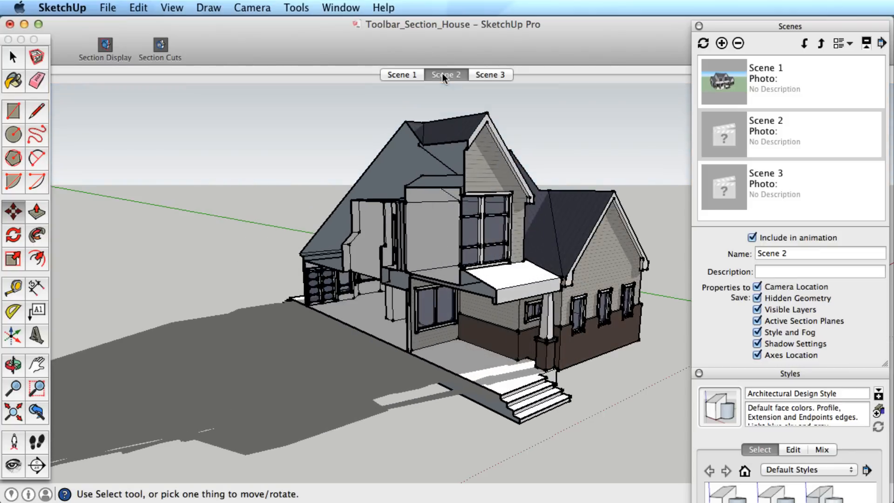
{"action": "left_click", "coordinate": [402, 75]}
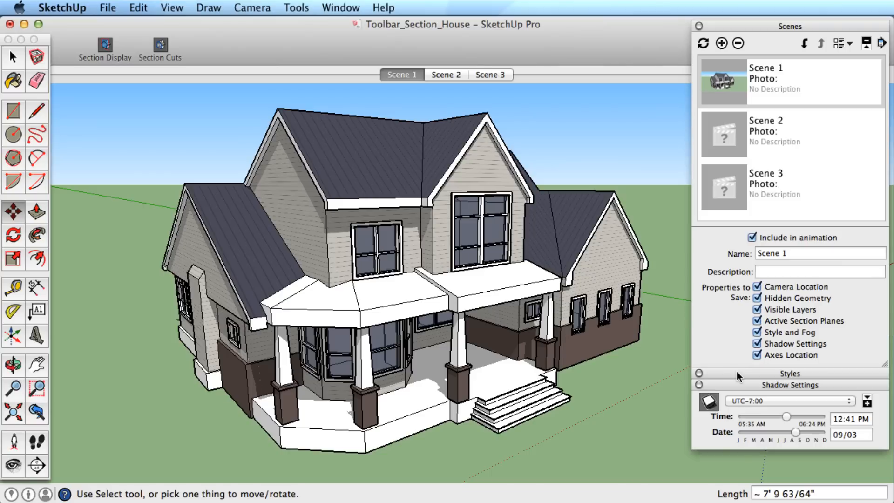
{"action": "mouse_move", "coordinate": [736, 377]}
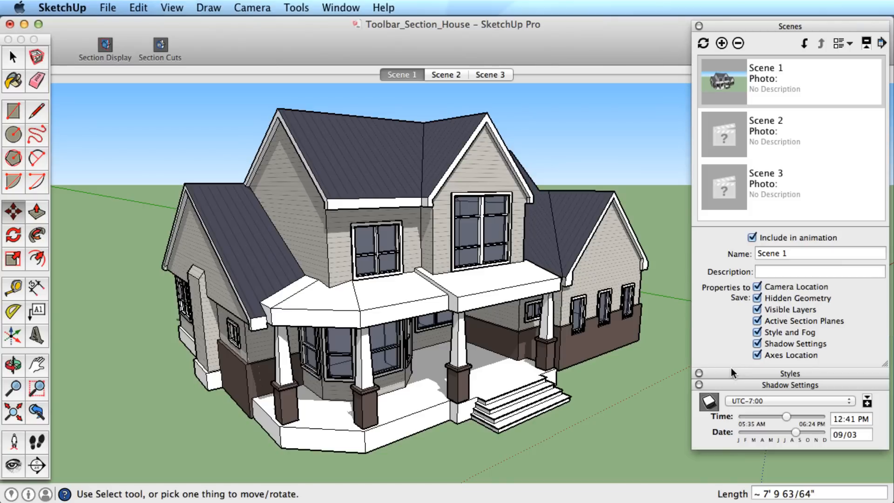
{"action": "mouse_move", "coordinate": [738, 373]}
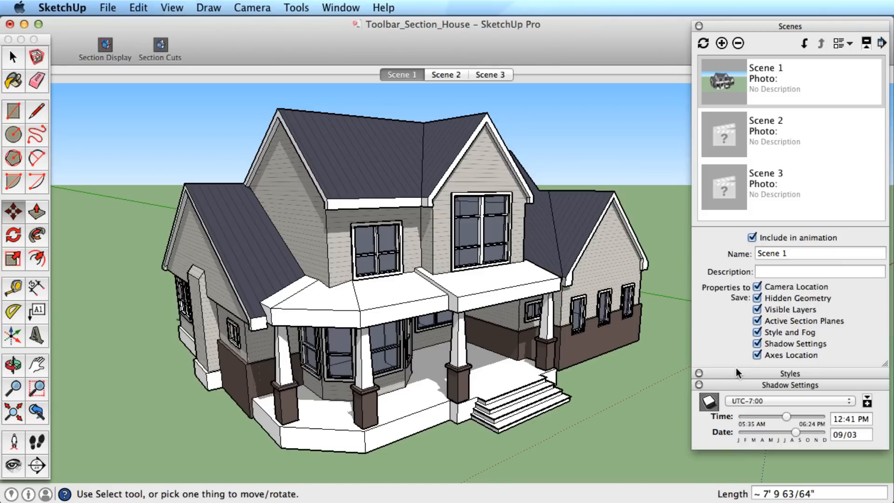
{"action": "mouse_move", "coordinate": [794, 349]}
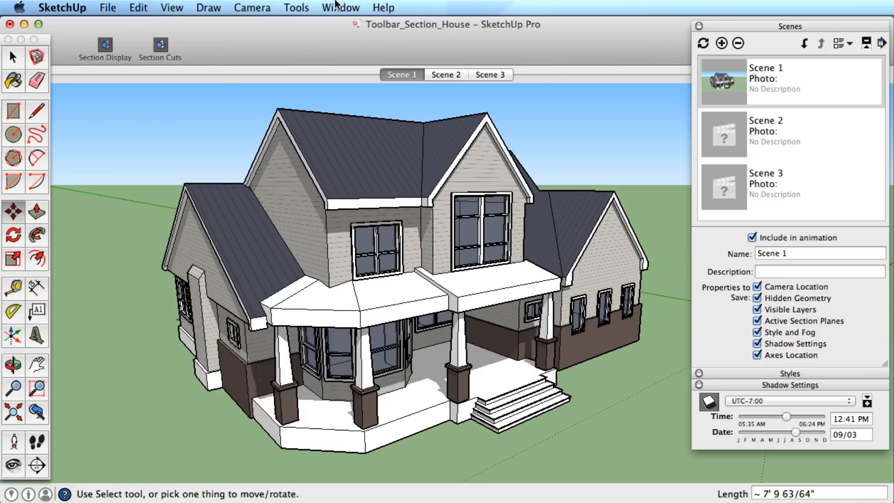
{"action": "left_click", "coordinate": [340, 8]}
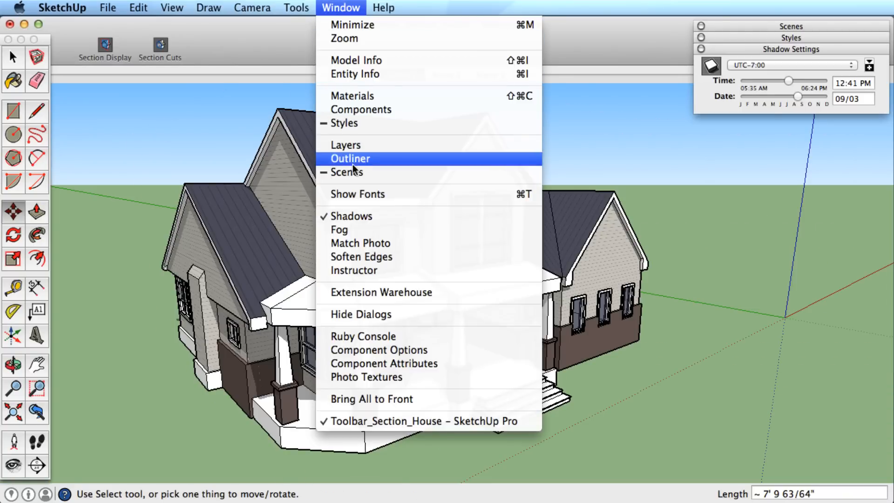
{"action": "left_click", "coordinate": [347, 171]}
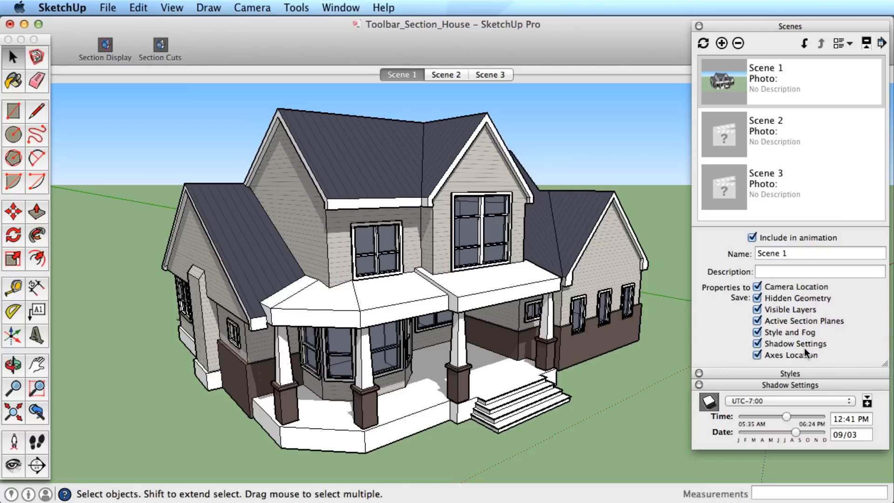
{"action": "mouse_move", "coordinate": [806, 289]}
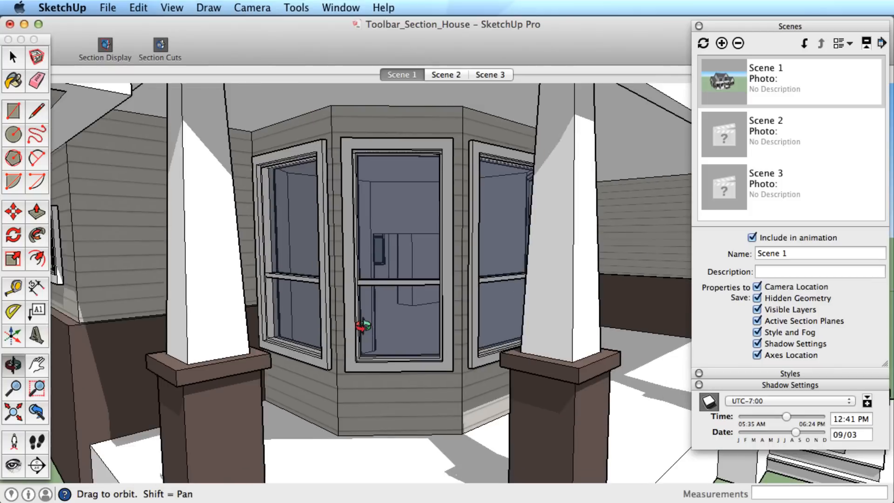
Save the current interior room view as a new Scene 6 after Scene 5.
{"action": "left_click", "coordinate": [721, 44]}
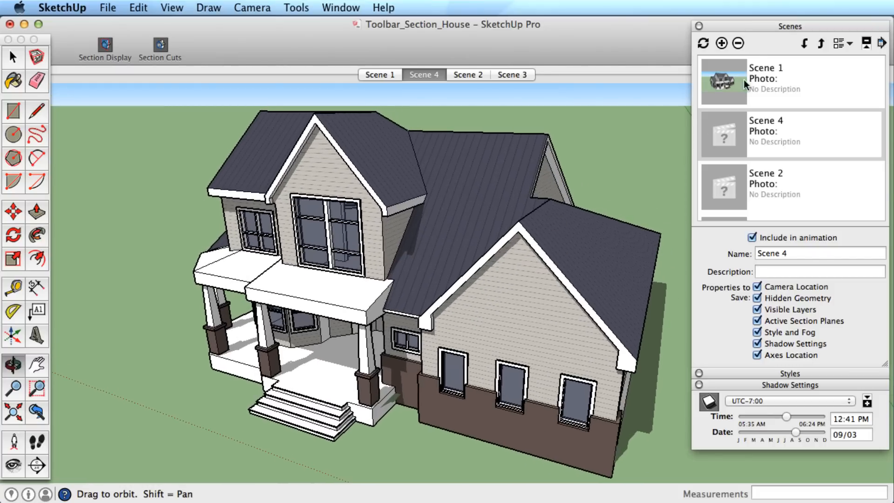
{"action": "left_click", "coordinate": [721, 43]}
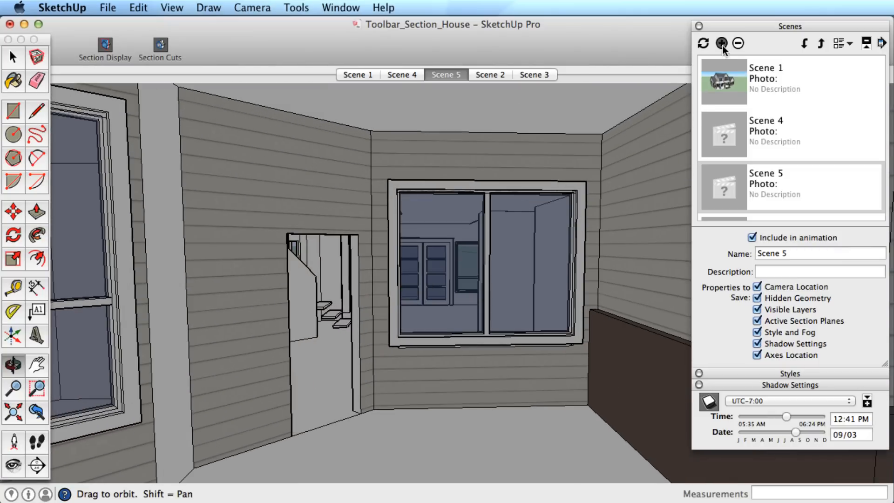
{"action": "left_click", "coordinate": [721, 43]}
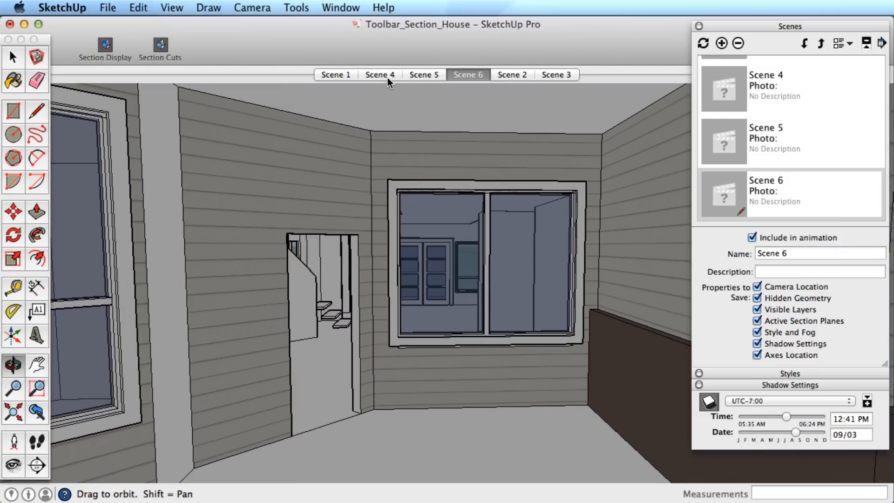
Preview Scenes 4, 5 and the new Scene 6.
{"action": "left_click", "coordinate": [379, 75]}
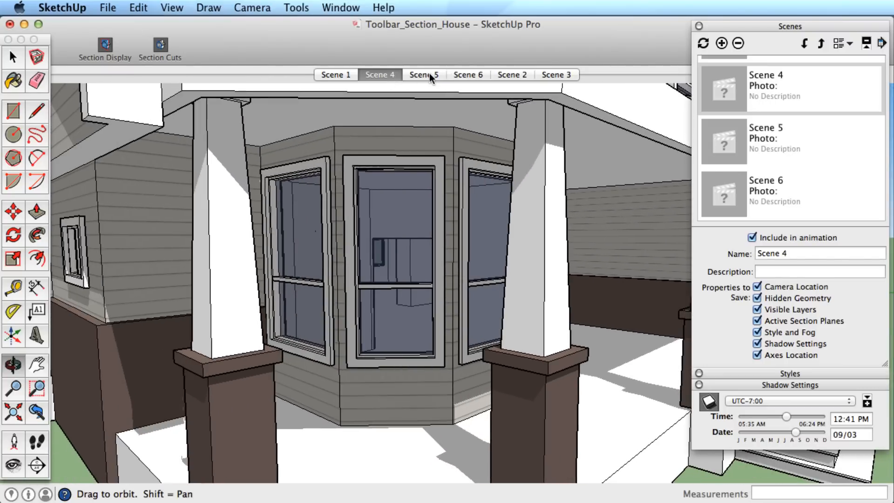
{"action": "left_click", "coordinate": [423, 74]}
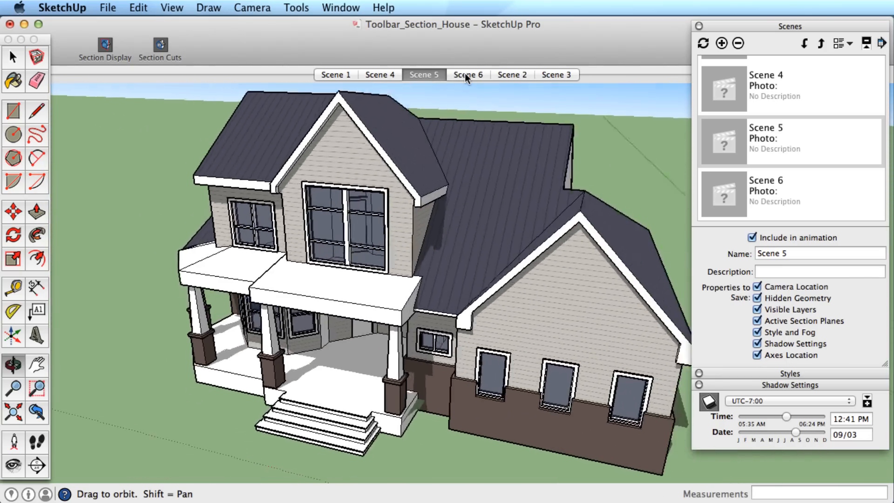
{"action": "left_click", "coordinate": [467, 74]}
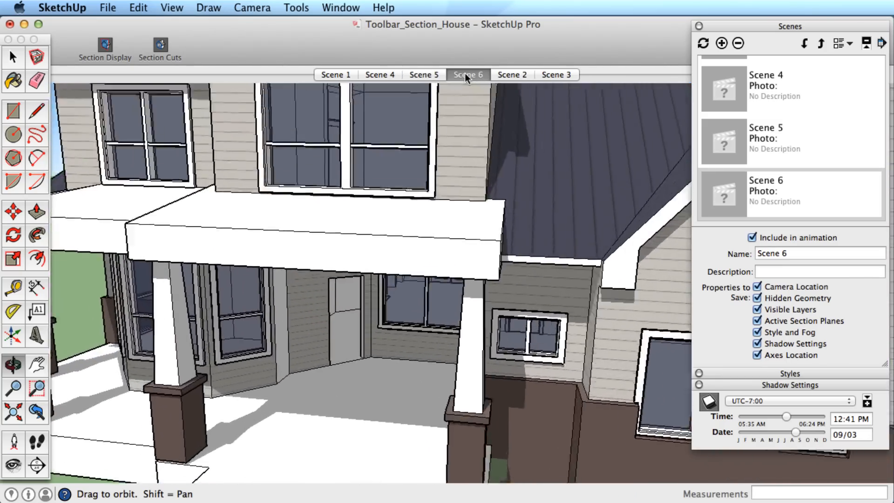
{"action": "left_click", "coordinate": [467, 74]}
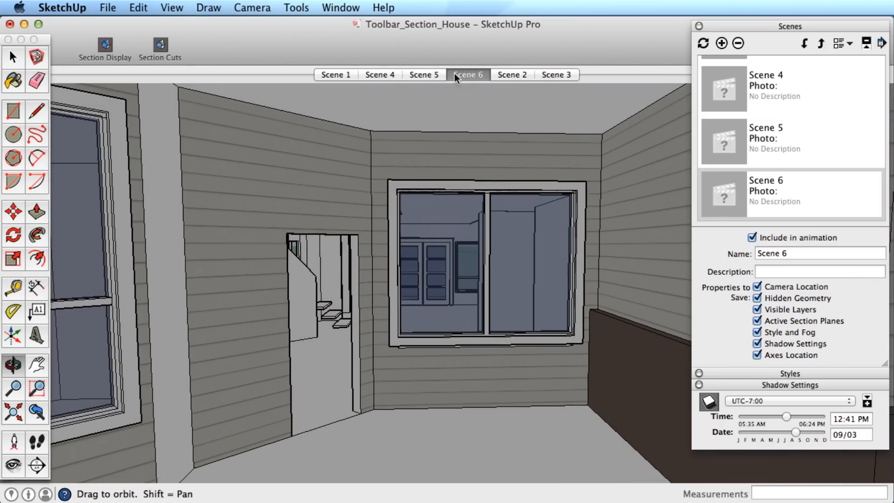
Rename Scene 4 to 'Bay Window'.
{"action": "left_click", "coordinate": [380, 75]}
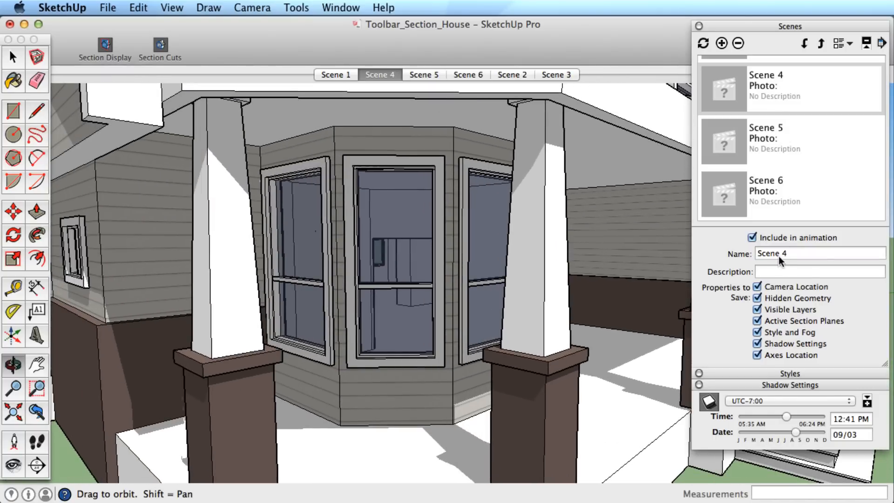
{"action": "type", "text": "Bay Window"}
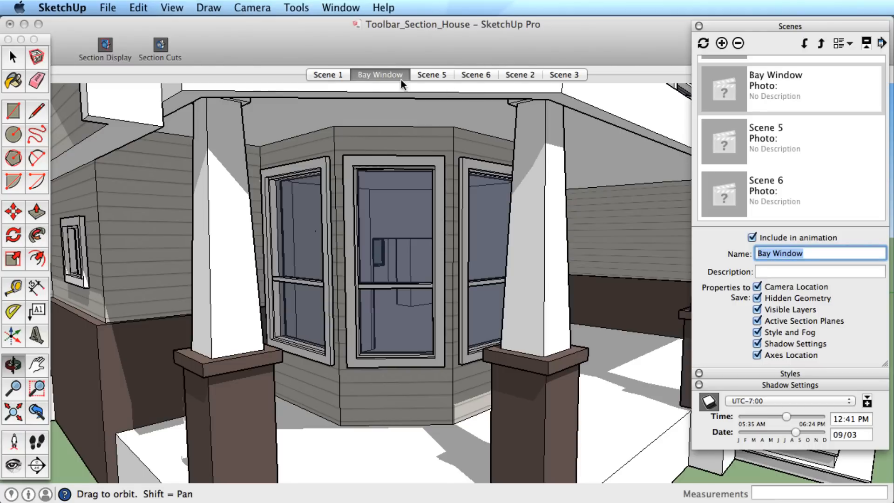
{"action": "mouse_move", "coordinate": [396, 80]}
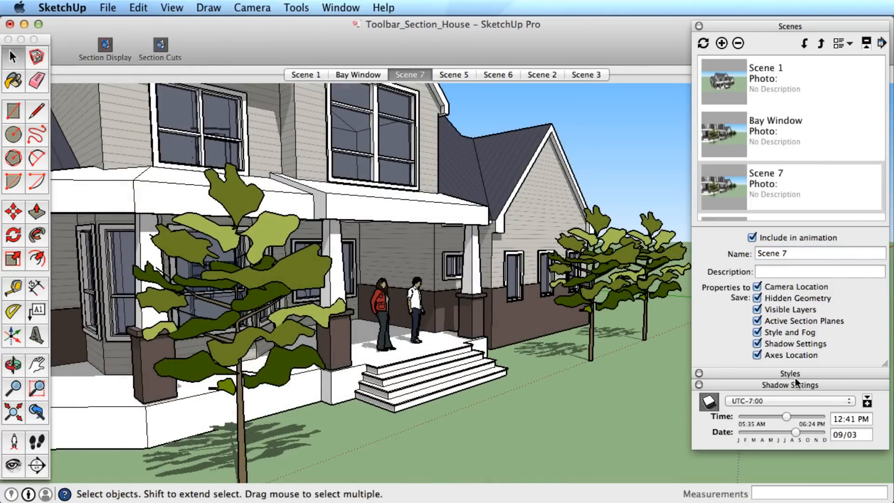
Adjust saved scene properties, hide the trees and people, and save the porch views as new scenes.
{"action": "left_click", "coordinate": [758, 287]}
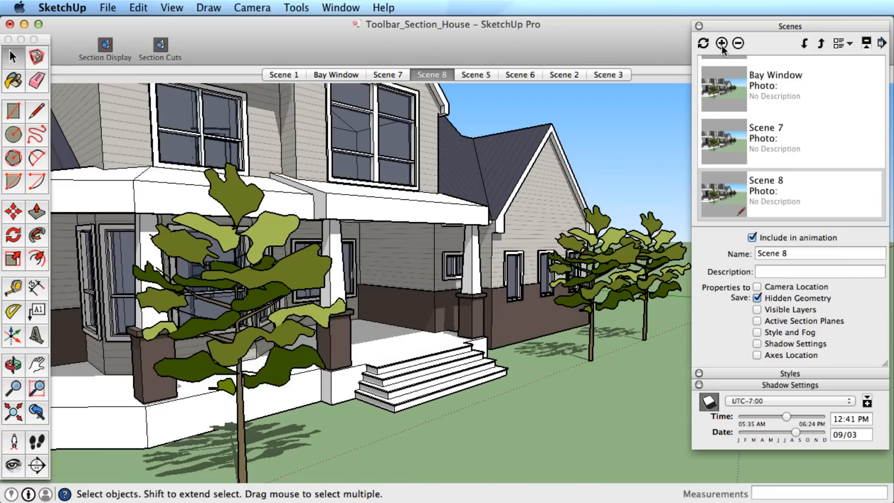
{"action": "left_click", "coordinate": [240, 257]}
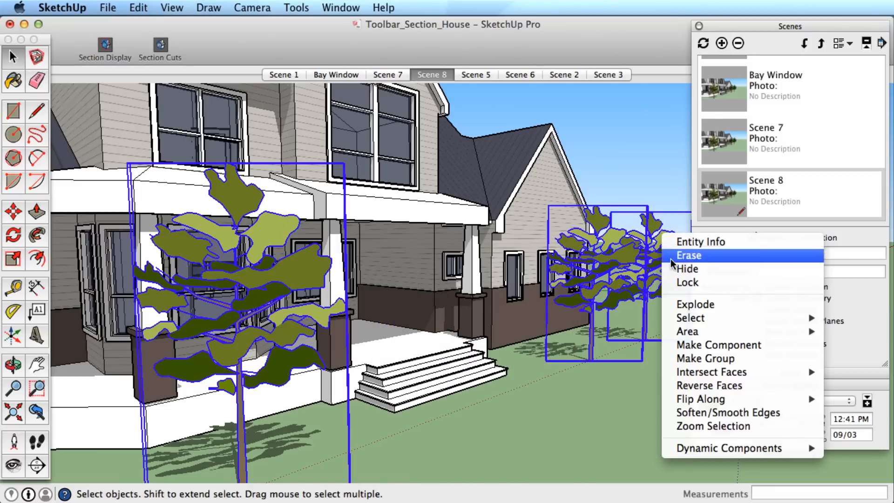
{"action": "left_click", "coordinate": [689, 255]}
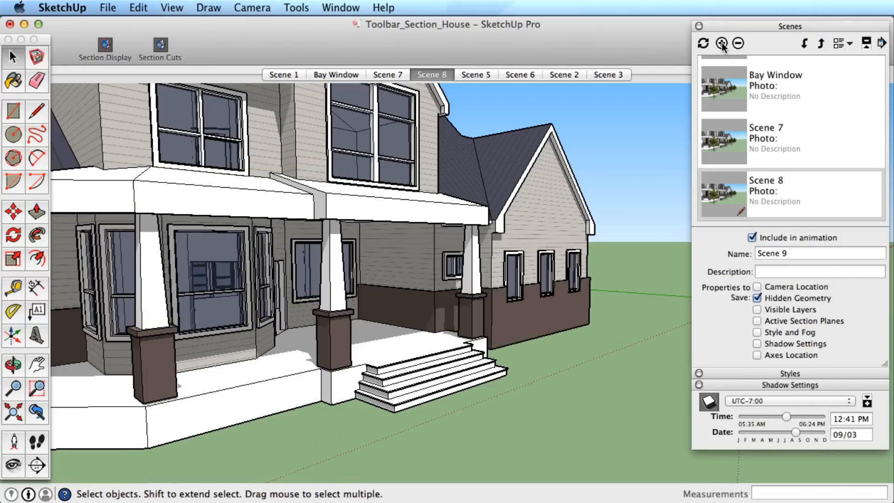
{"action": "left_click", "coordinate": [138, 7]}
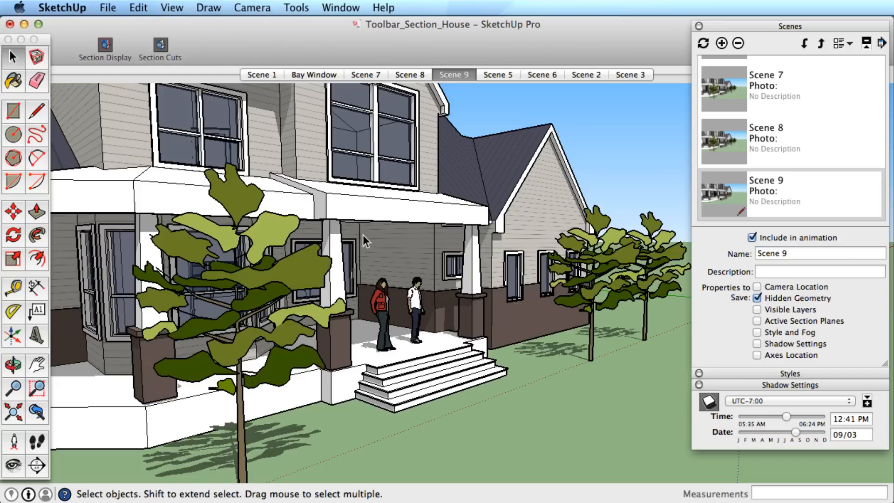
{"action": "left_click", "coordinate": [721, 43]}
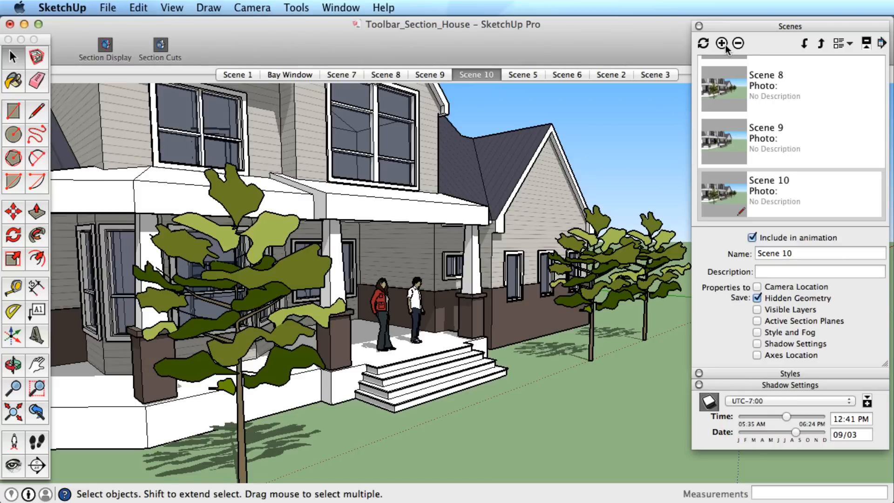
Preview Scenes 7, 8, 10, 7 and 9 of the porch exterior.
{"action": "left_click", "coordinate": [341, 74]}
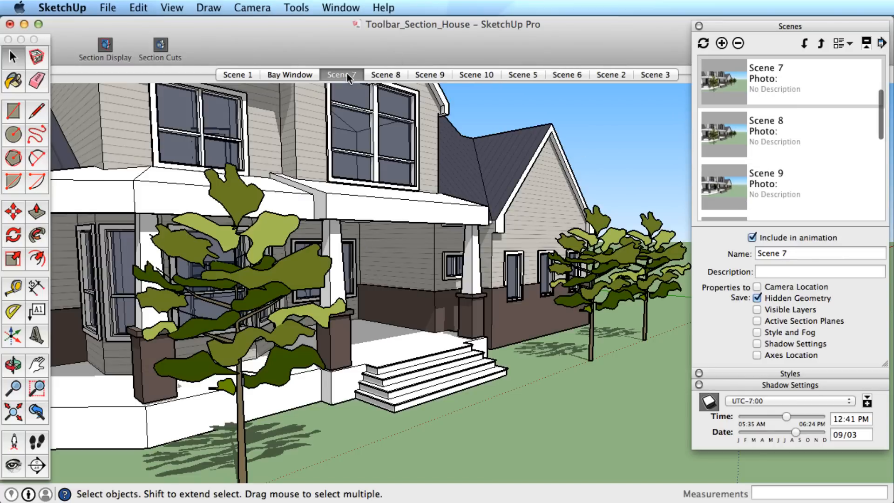
{"action": "left_click", "coordinate": [385, 74]}
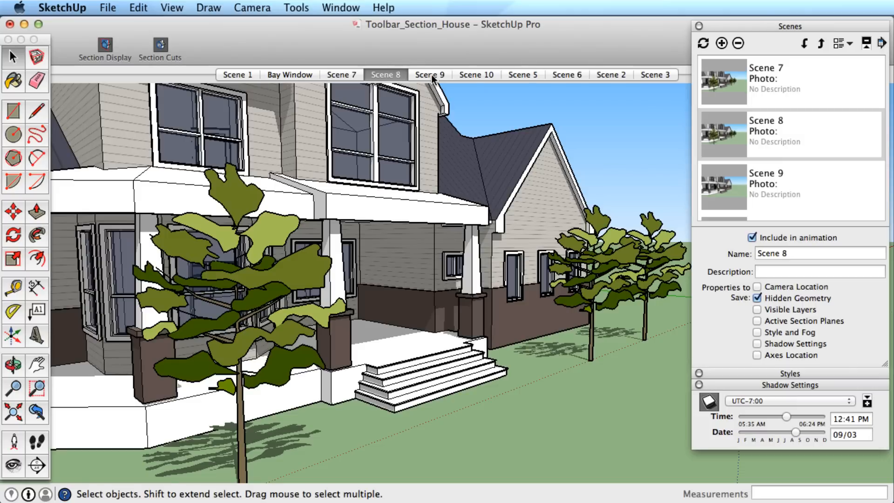
{"action": "left_click", "coordinate": [476, 74]}
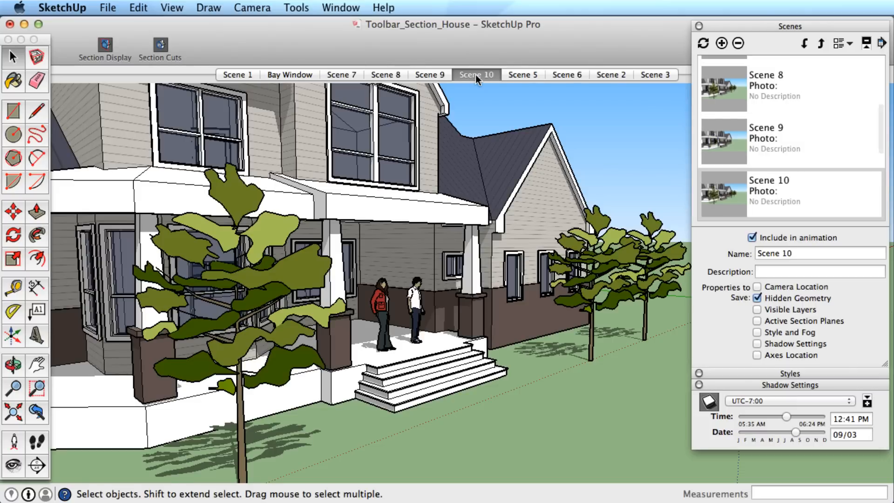
{"action": "left_click", "coordinate": [341, 75]}
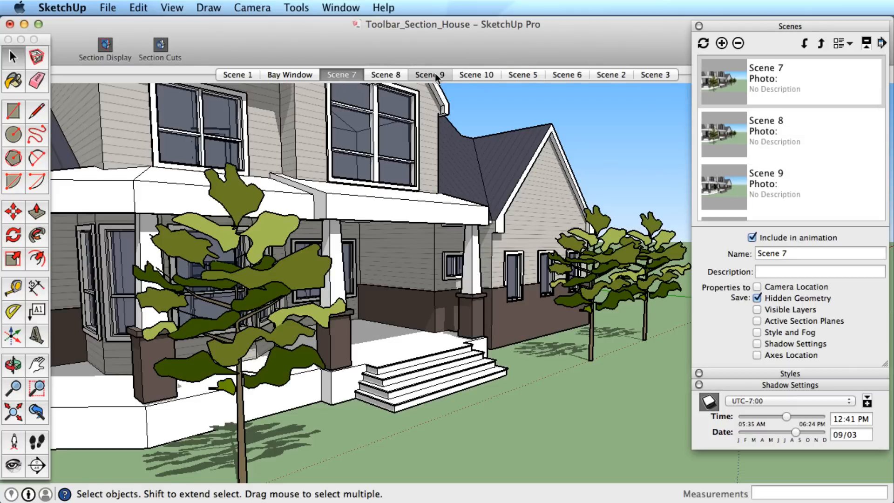
{"action": "left_click", "coordinate": [476, 74]}
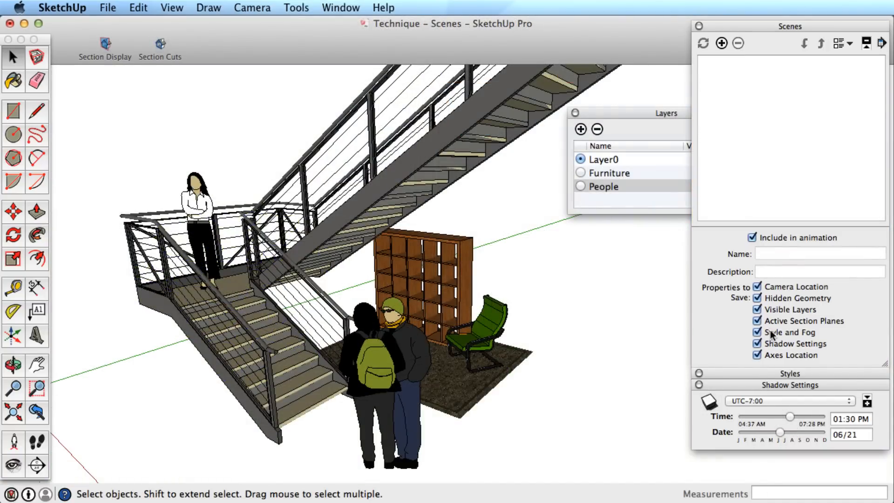
Save only Visible Layers with scenes, toggling Furniture and People layers and adding a scene for each state.
{"action": "left_click", "coordinate": [757, 286]}
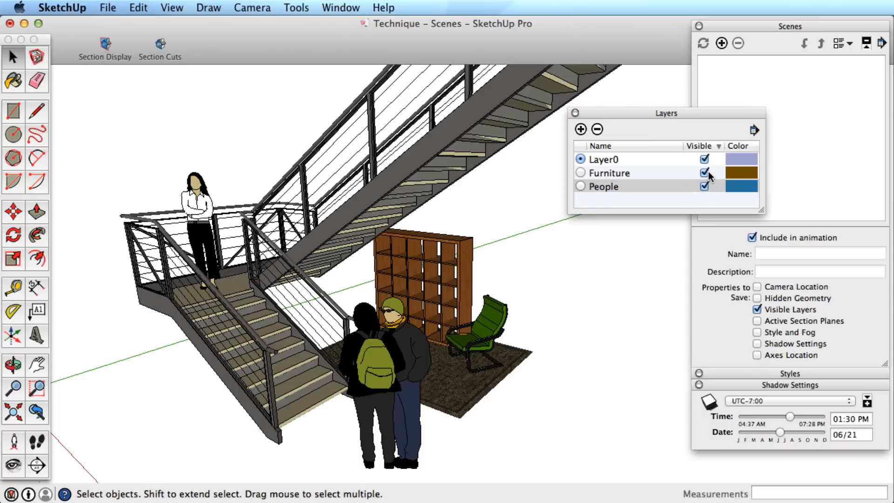
{"action": "left_click", "coordinate": [705, 173]}
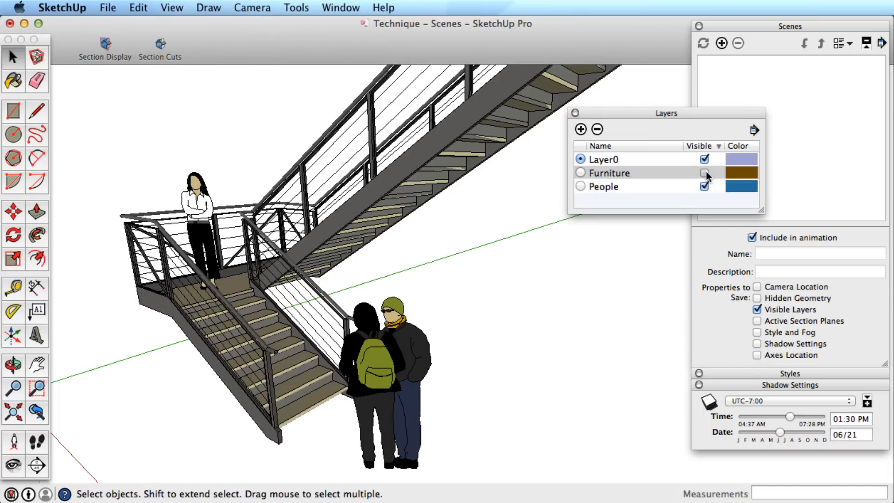
{"action": "left_click", "coordinate": [705, 174]}
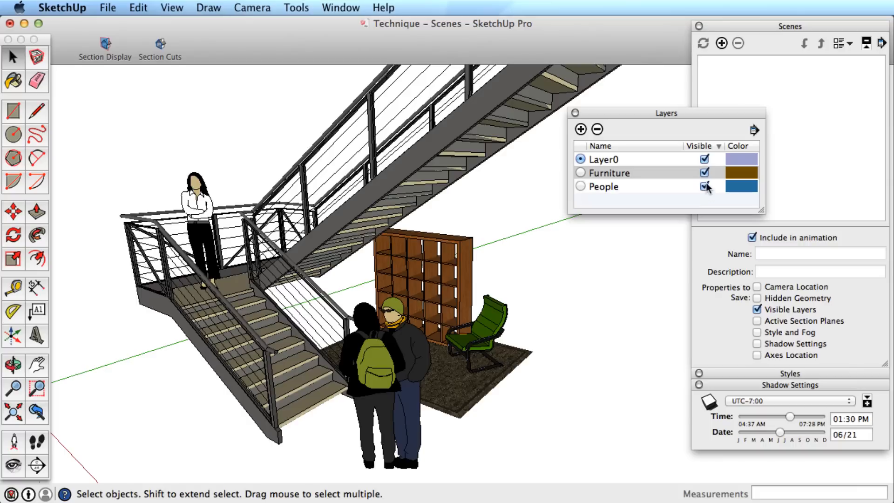
{"action": "left_click", "coordinate": [722, 42]}
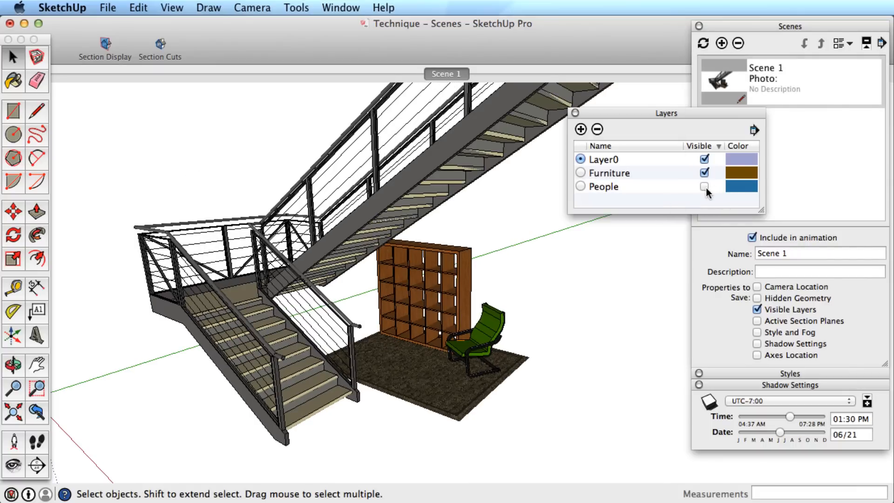
{"action": "left_click", "coordinate": [721, 43]}
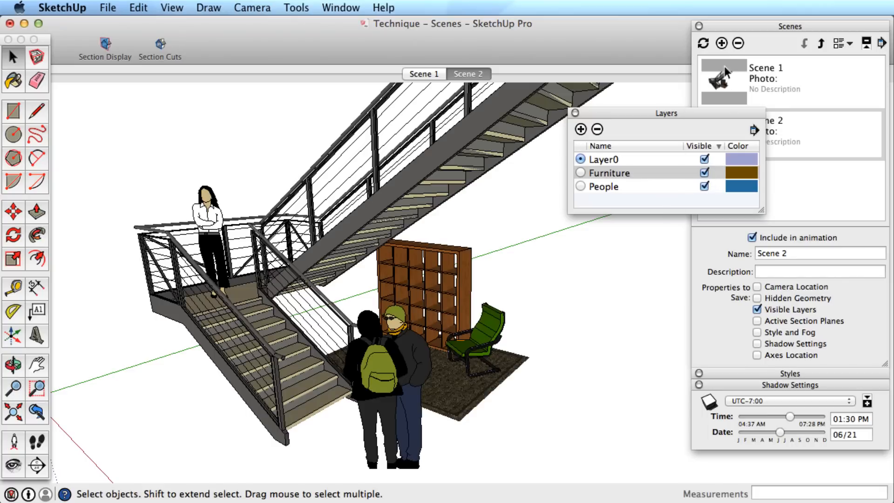
{"action": "left_click", "coordinate": [721, 42]}
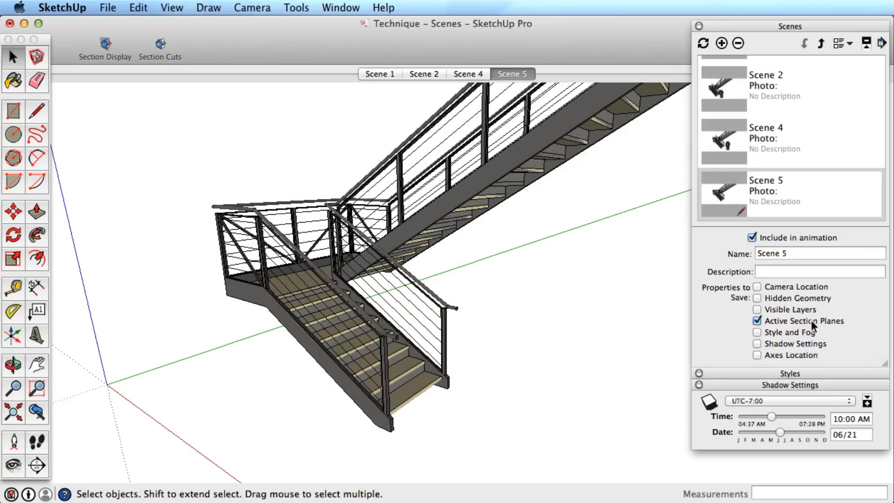
Save the sectioned staircase view as a scene storing only active section planes, then show Scene 7.
{"action": "left_click", "coordinate": [36, 466]}
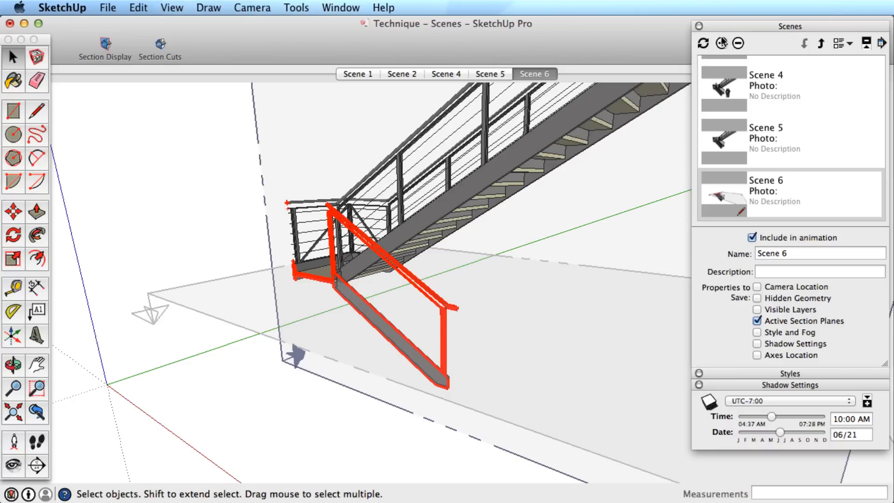
{"action": "left_click", "coordinate": [721, 42]}
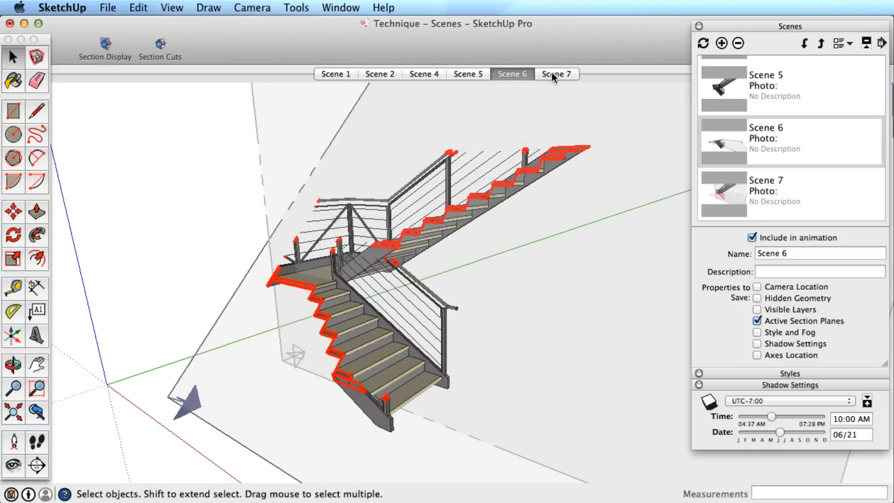
{"action": "left_click", "coordinate": [556, 75]}
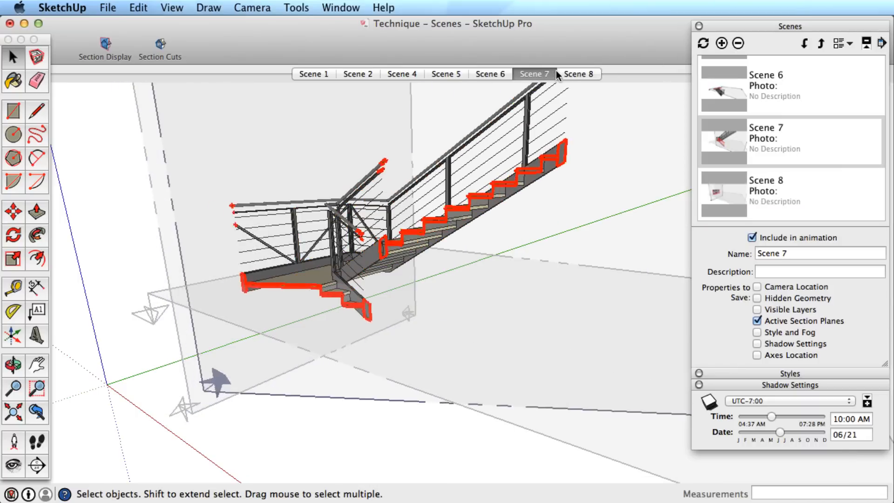
{"action": "left_click", "coordinate": [578, 74]}
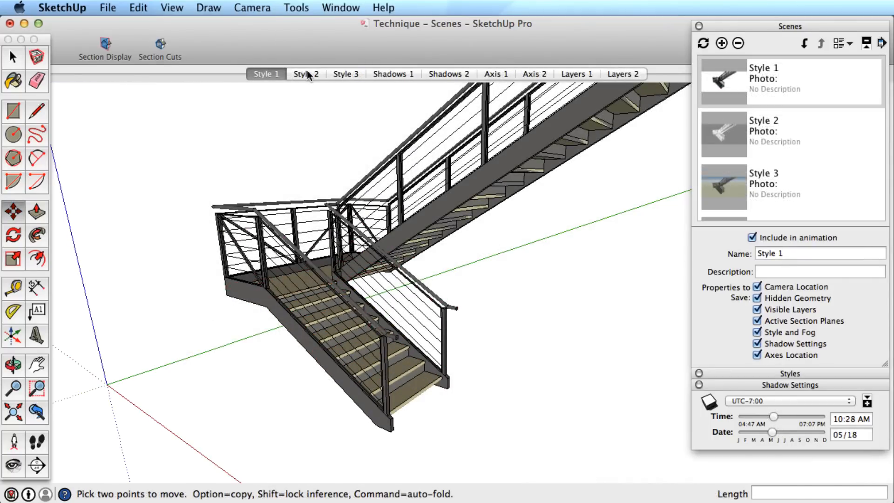
View the Style 2, Style 3, Shadows 1 and Shadows 2 scenes, returning to Shadows 1.
{"action": "left_click", "coordinate": [306, 74]}
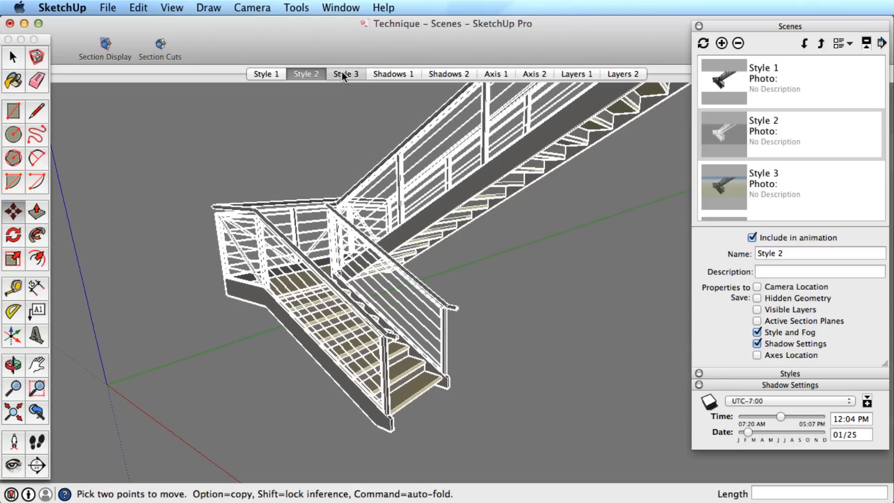
{"action": "left_click", "coordinate": [345, 73]}
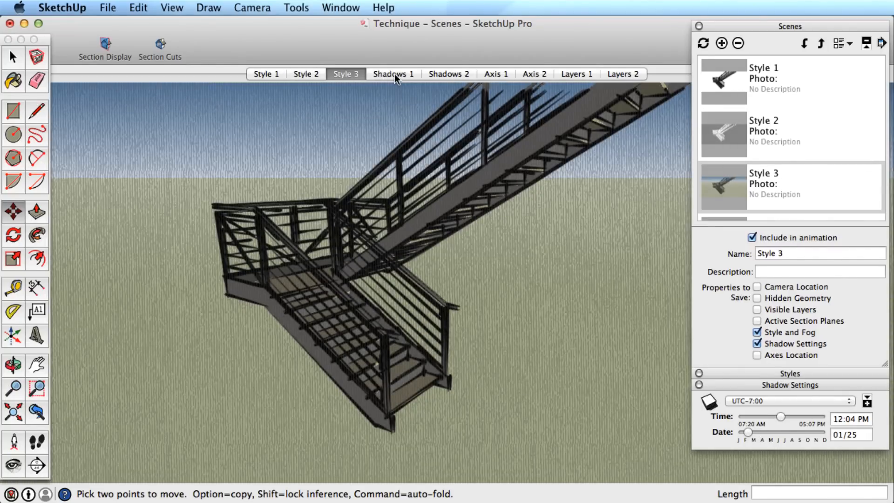
{"action": "left_click", "coordinate": [393, 74]}
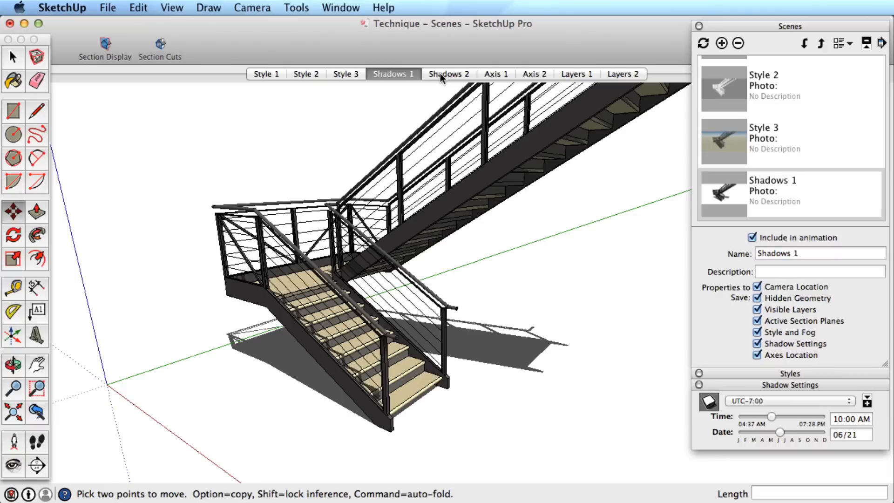
{"action": "left_click", "coordinate": [448, 73]}
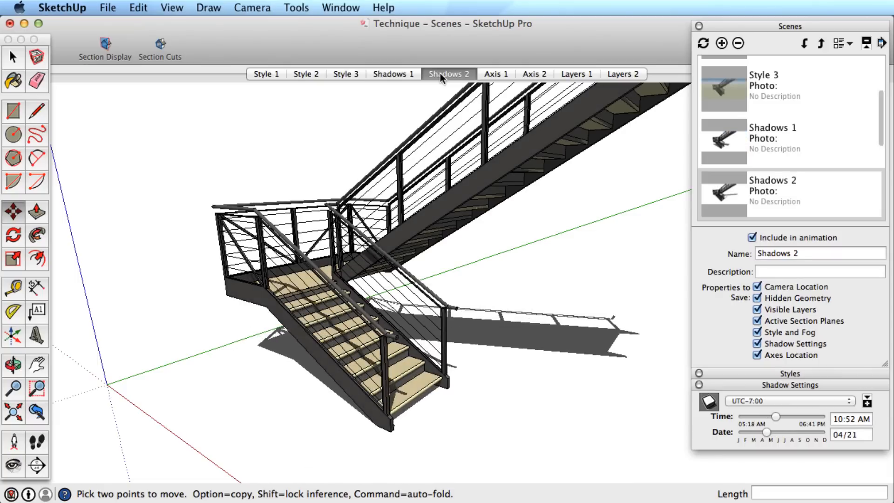
{"action": "left_click", "coordinate": [393, 74]}
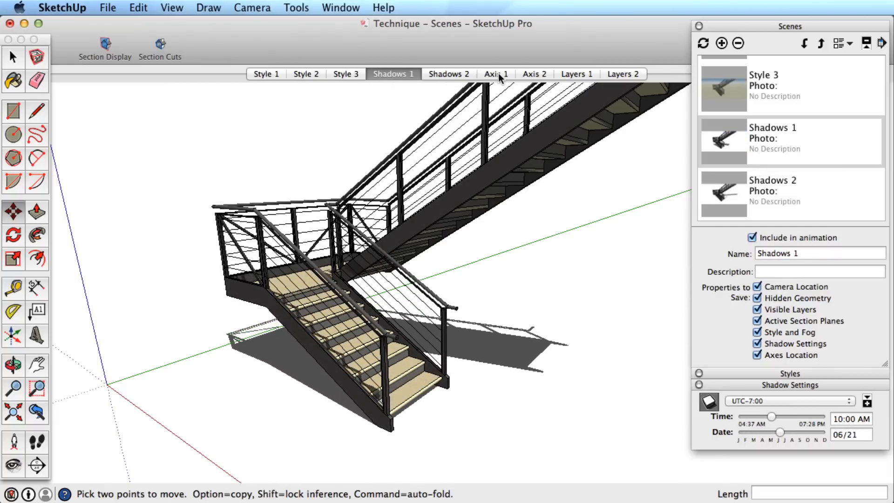
View the Axis 1–2 and Layers 1–2 scenes, then return to Axis 1 and the Shadows scenes.
{"action": "left_click", "coordinate": [495, 73]}
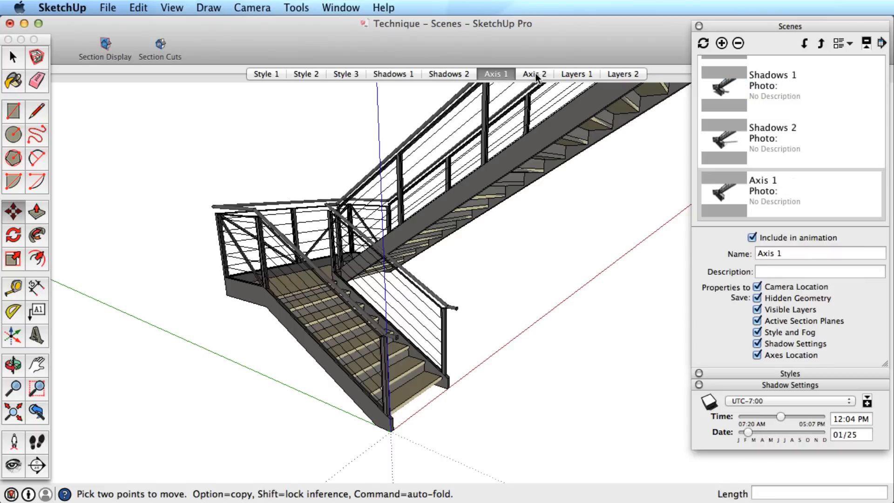
{"action": "left_click", "coordinate": [533, 74]}
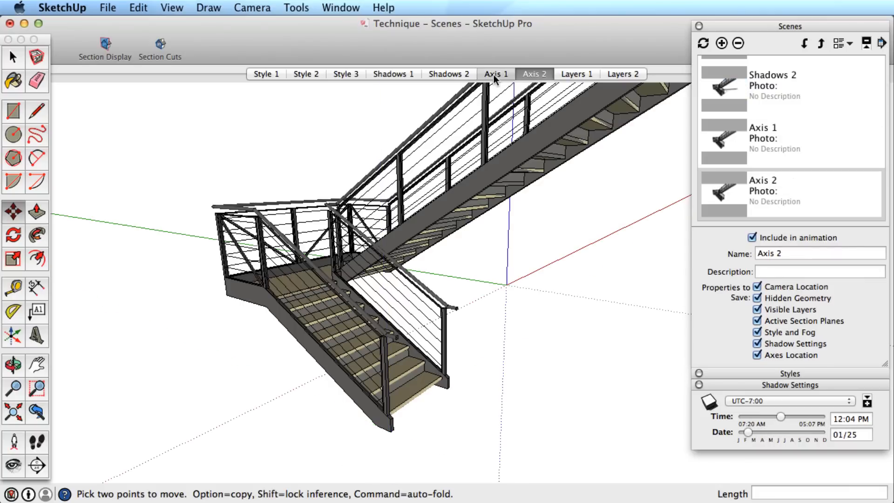
{"action": "left_click", "coordinate": [496, 75]}
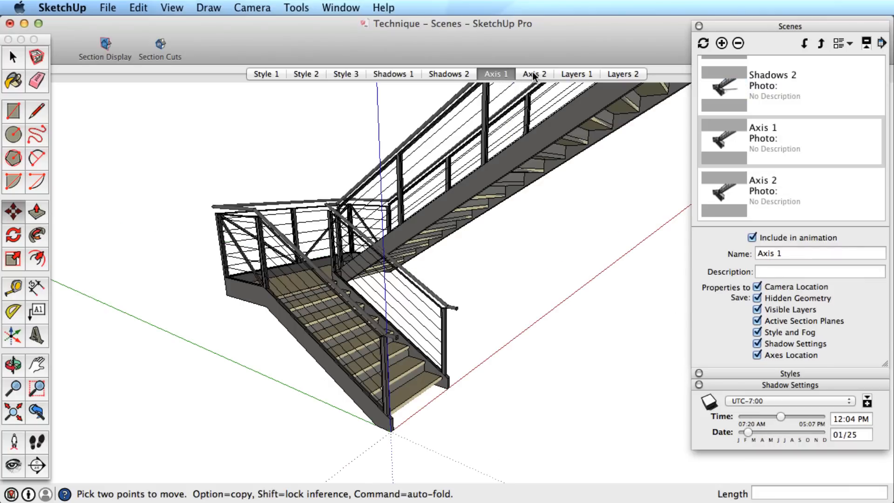
{"action": "left_click", "coordinate": [576, 74]}
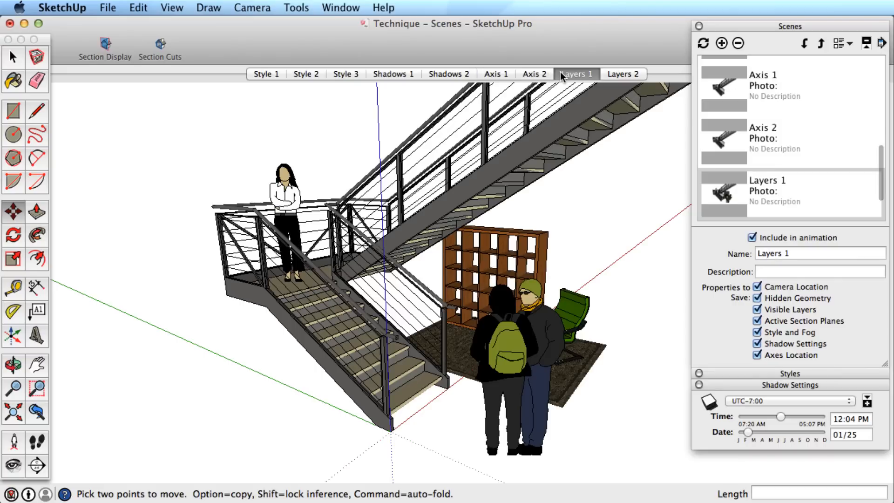
{"action": "left_click", "coordinate": [623, 74]}
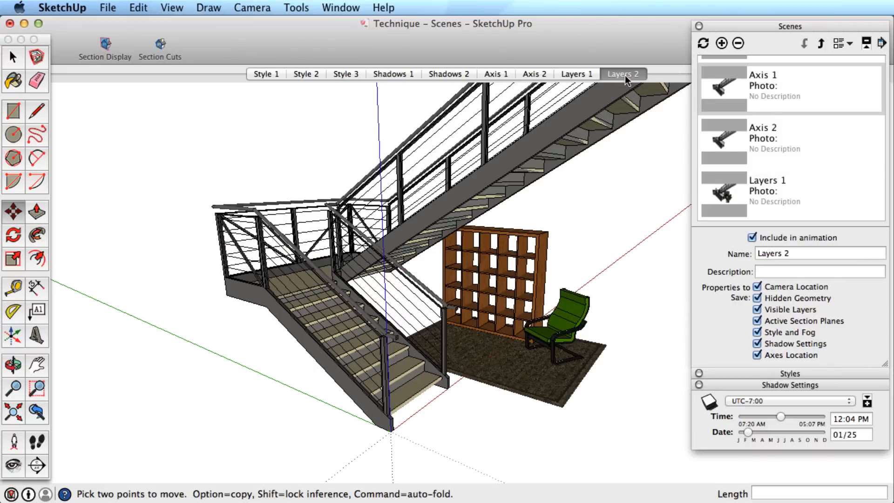
{"action": "left_click", "coordinate": [496, 73]}
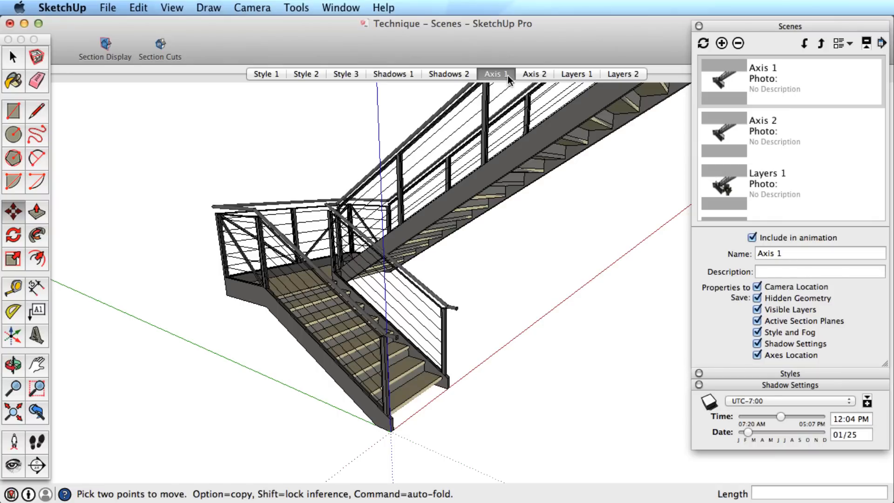
{"action": "left_click", "coordinate": [392, 73]}
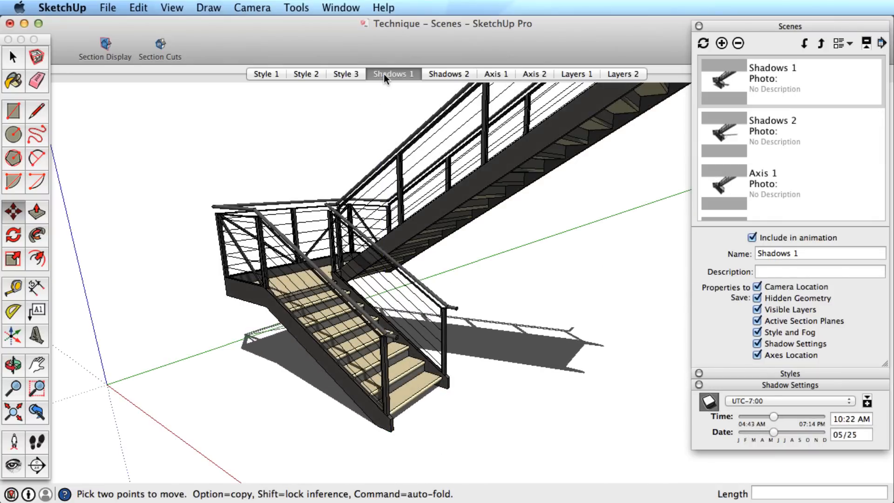
{"action": "left_click", "coordinate": [449, 74]}
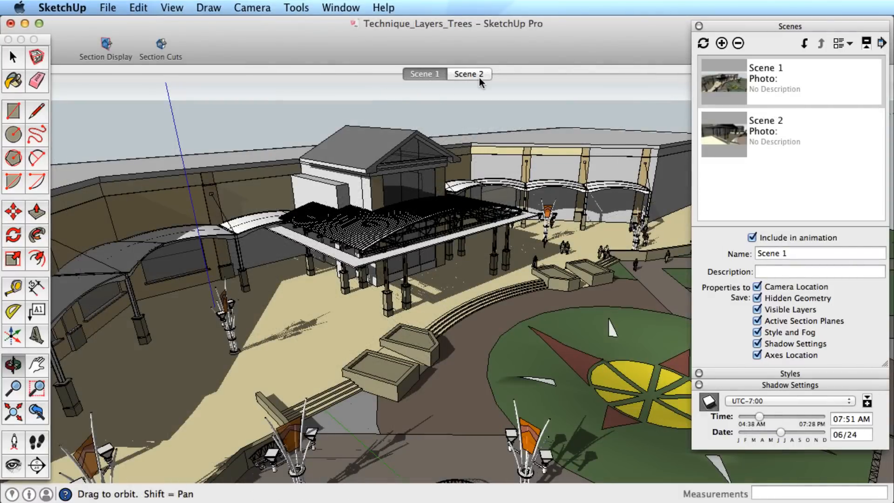
From Scene 2's canopy view, set the shadow time to 08:05 AM and save it as Scene 3.
{"action": "left_click", "coordinate": [468, 75]}
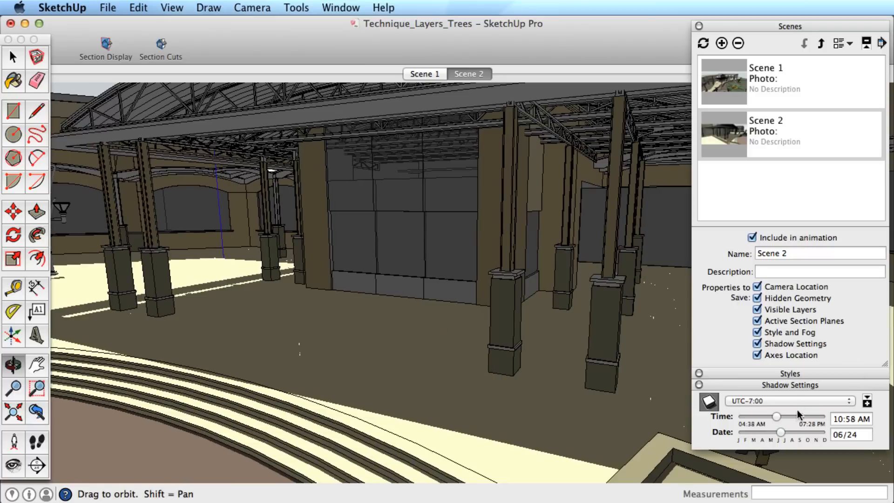
{"action": "left_click_drag", "start_coordinate": [777, 417], "coordinate": [760, 417]}
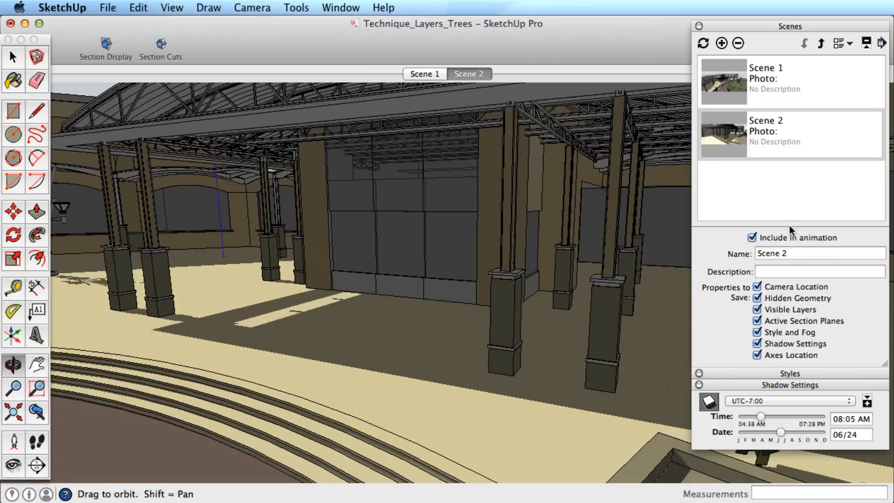
{"action": "left_click", "coordinate": [721, 42]}
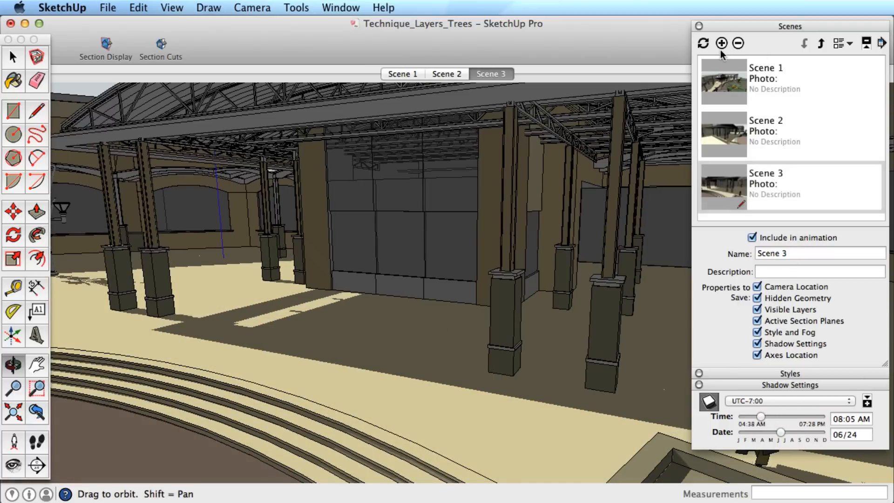
{"action": "mouse_move", "coordinate": [328, 8]}
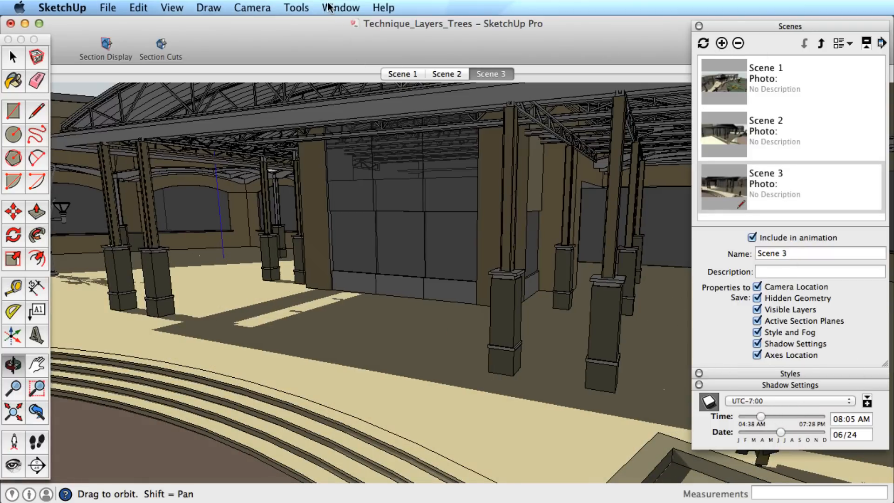
Set the scene transition time to 3 seconds in Model Info > Animation.
{"action": "left_click", "coordinate": [340, 8]}
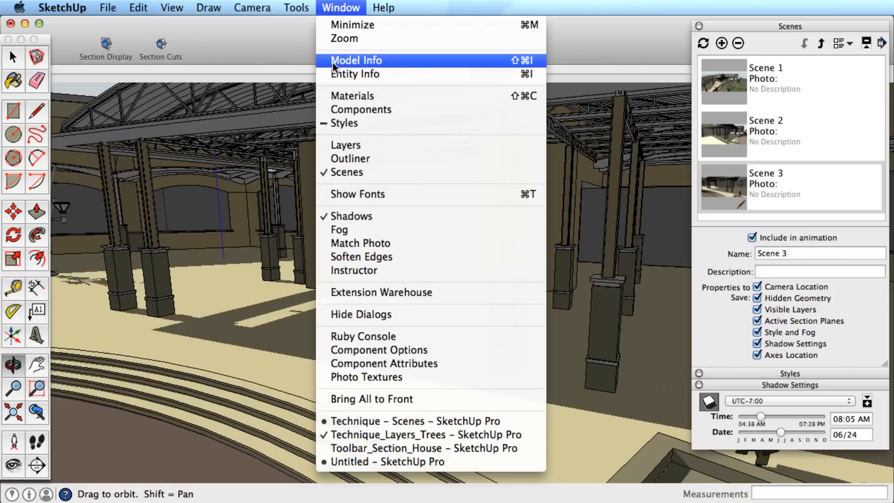
{"action": "left_click", "coordinate": [356, 59]}
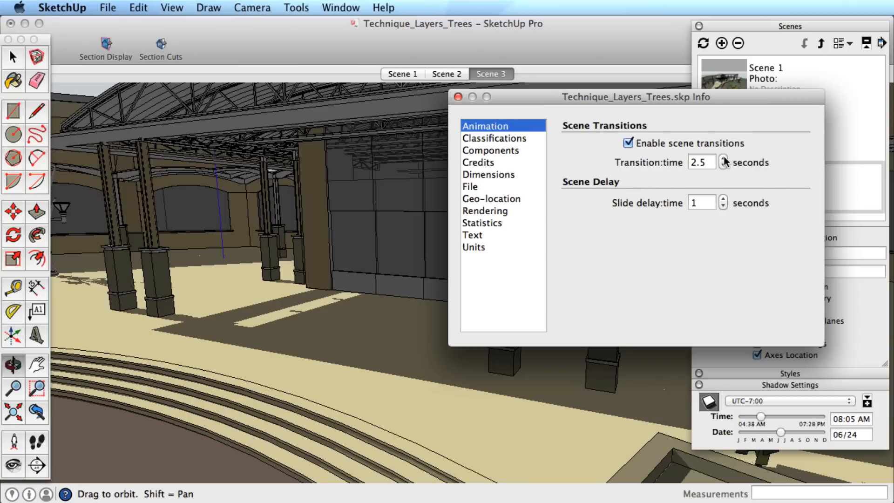
{"action": "left_click", "coordinate": [723, 166]}
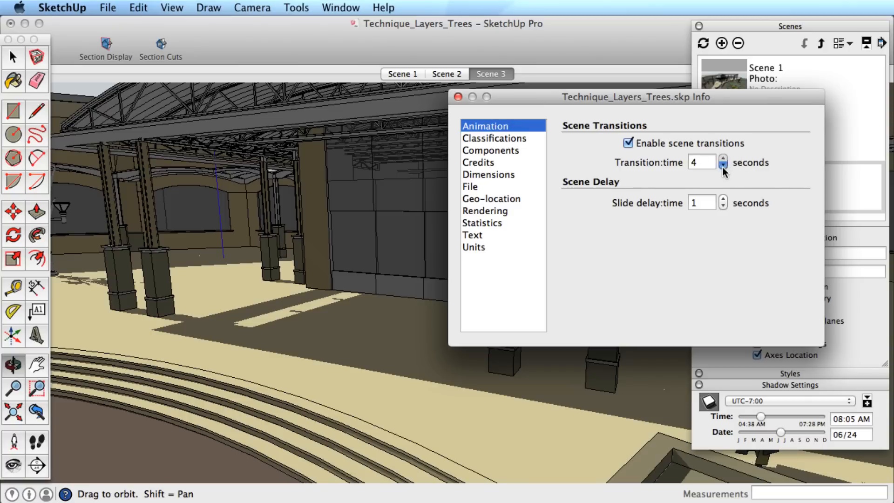
{"action": "left_click", "coordinate": [723, 165]}
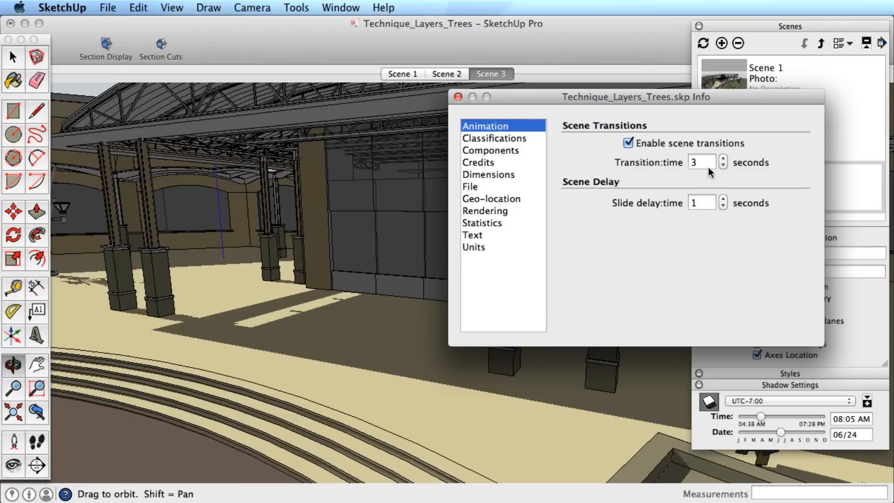
{"action": "mouse_move", "coordinate": [530, 118]}
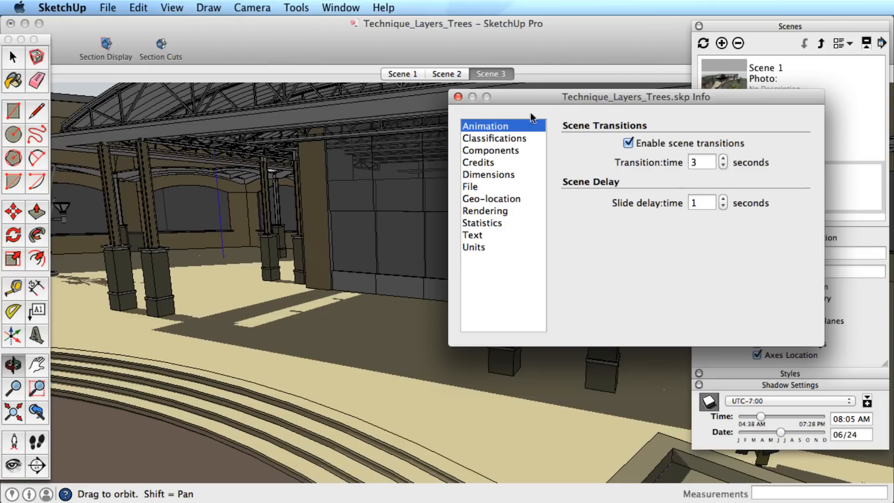
{"action": "left_click", "coordinate": [457, 96]}
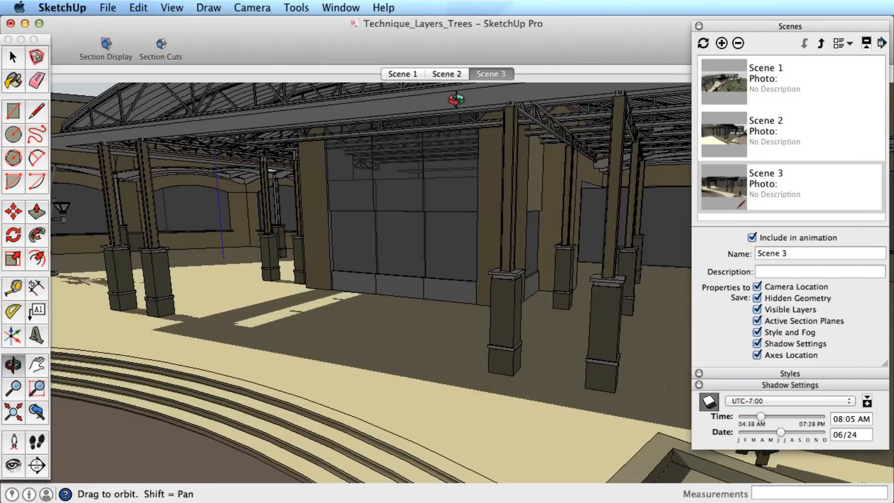
Preview the saved views by stepping through Scene 1, Scene 2 and Scene 3.
{"action": "left_click", "coordinate": [403, 74]}
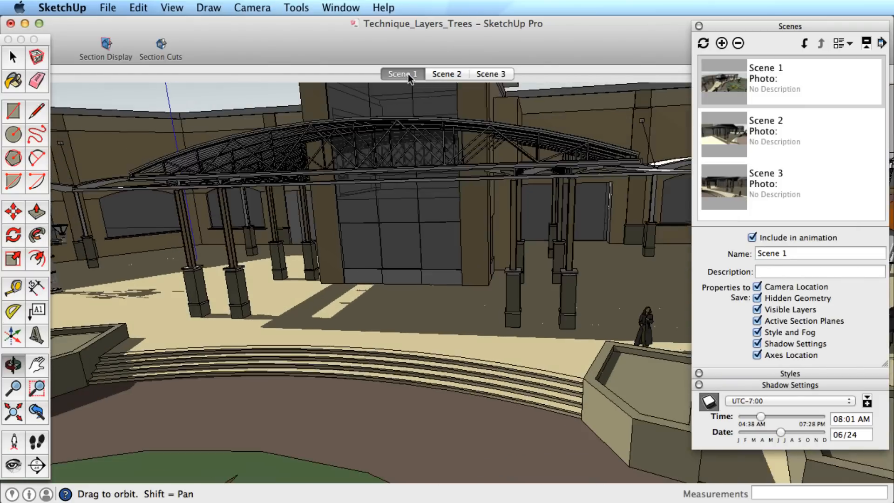
{"action": "left_click", "coordinate": [446, 74]}
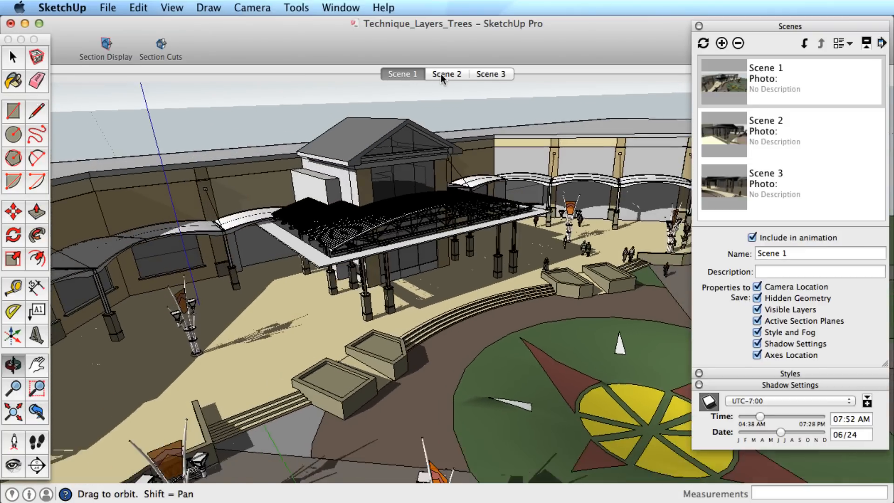
{"action": "left_click", "coordinate": [446, 74]}
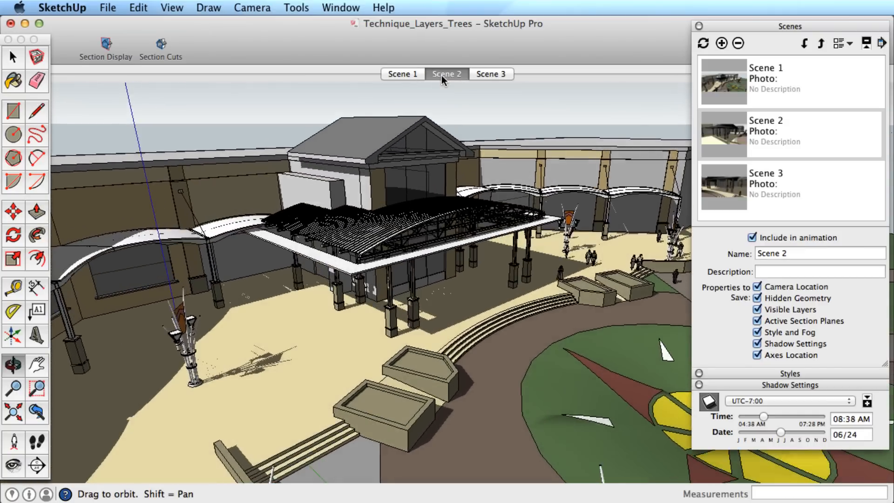
{"action": "left_click", "coordinate": [490, 75]}
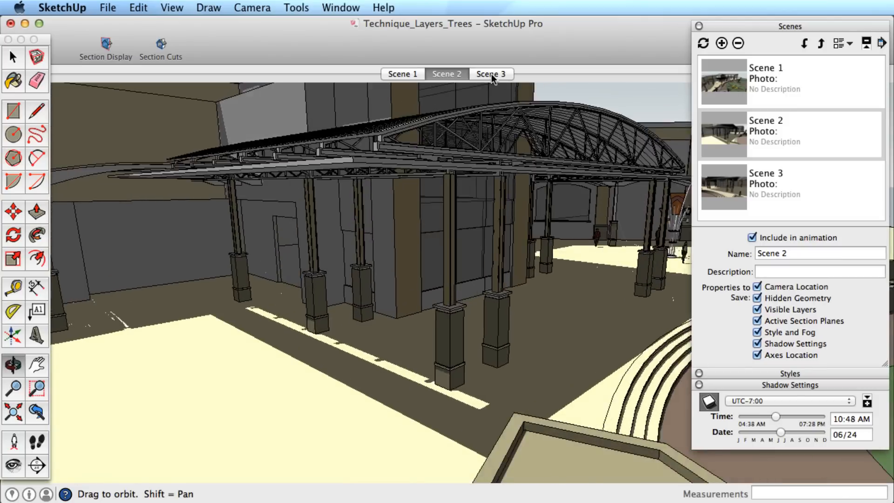
{"action": "left_click", "coordinate": [489, 74]}
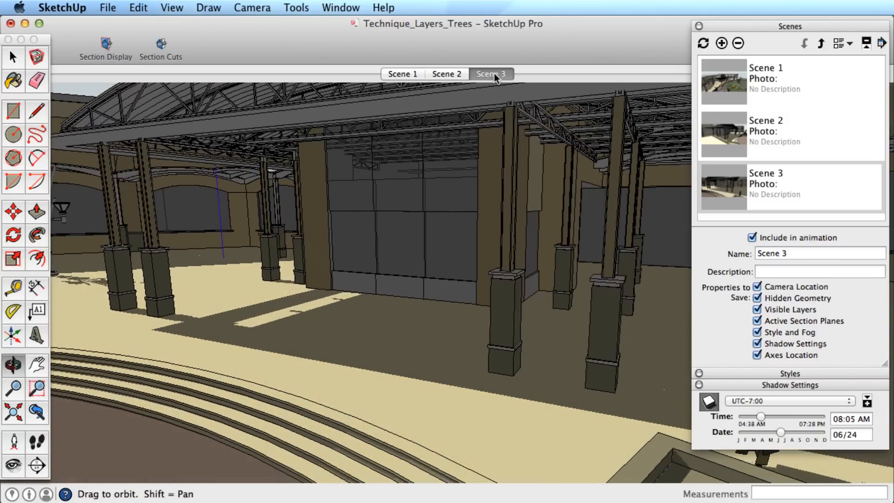
Check Scenes 1 and 3, then disable 'Enable scene transitions' in the animation settings.
{"action": "left_click", "coordinate": [341, 8]}
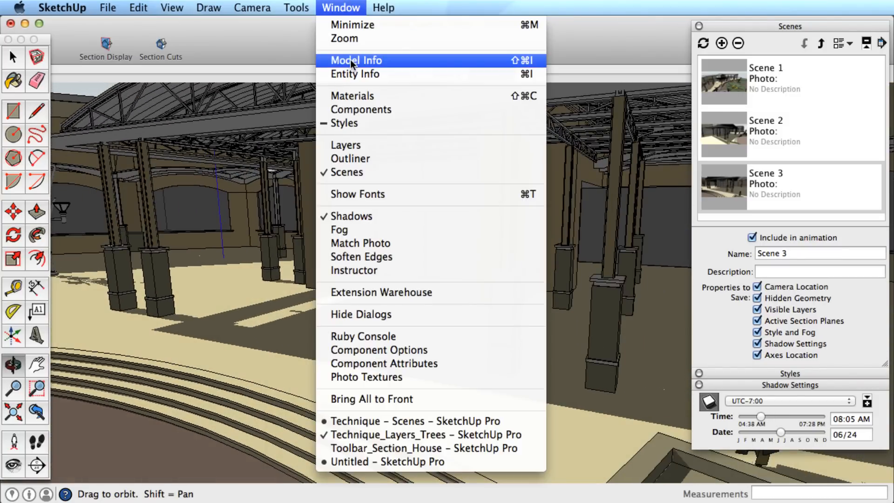
{"action": "left_click", "coordinate": [356, 60]}
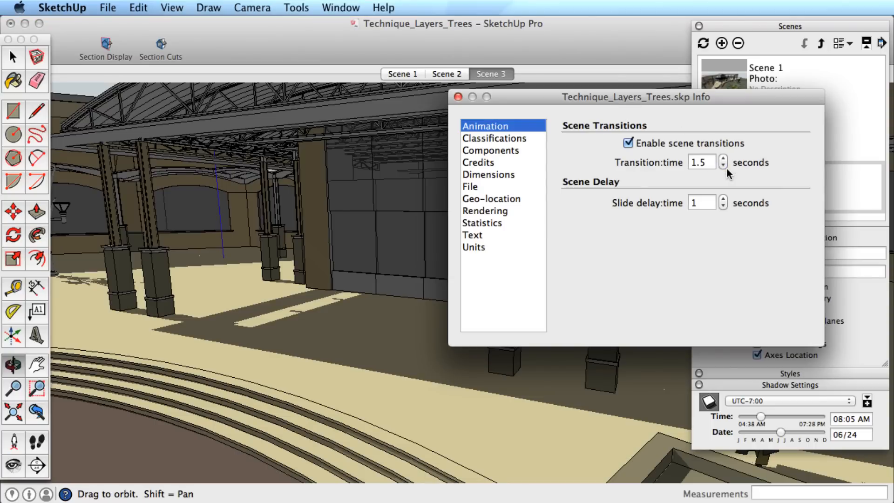
{"action": "left_click", "coordinate": [457, 96]}
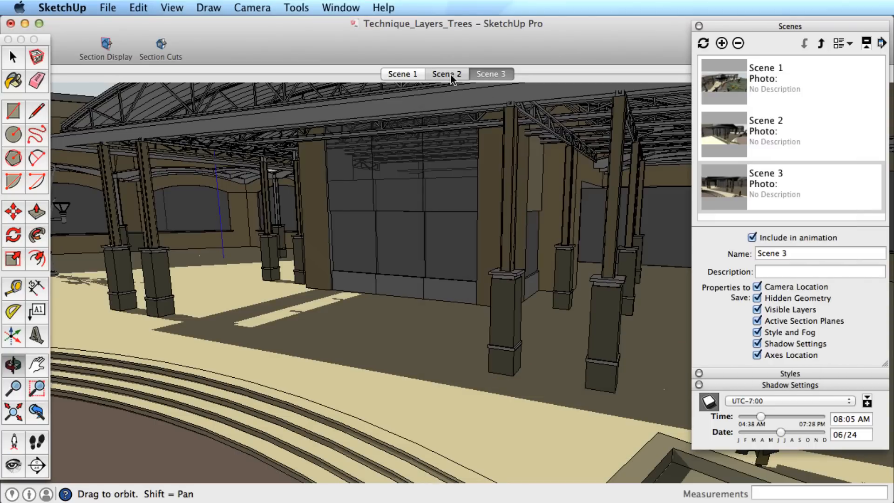
{"action": "left_click", "coordinate": [403, 73]}
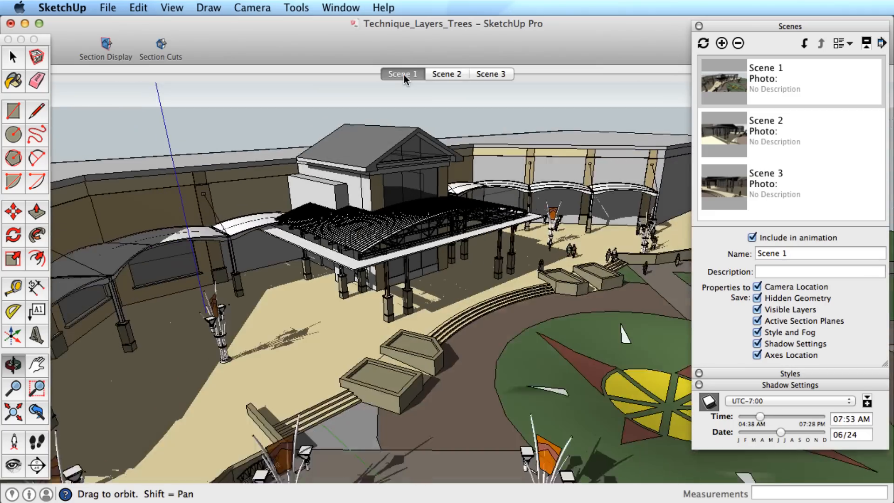
{"action": "left_click", "coordinate": [490, 75]}
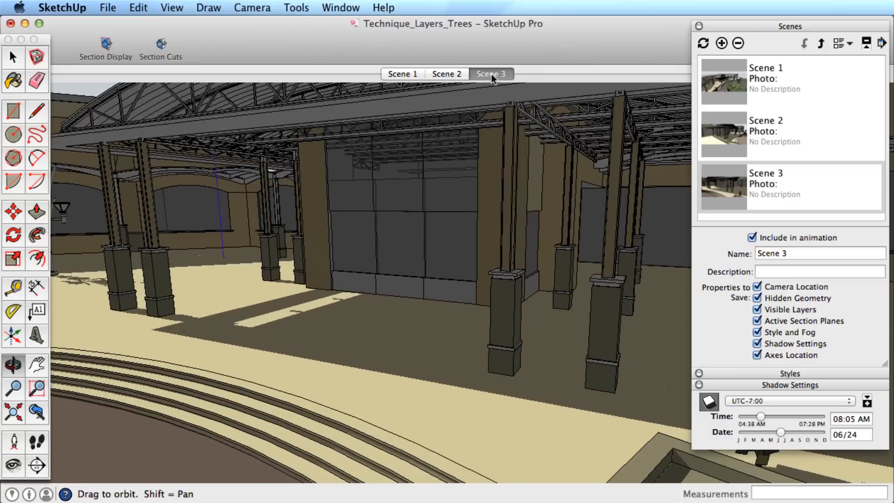
{"action": "left_click", "coordinate": [341, 8]}
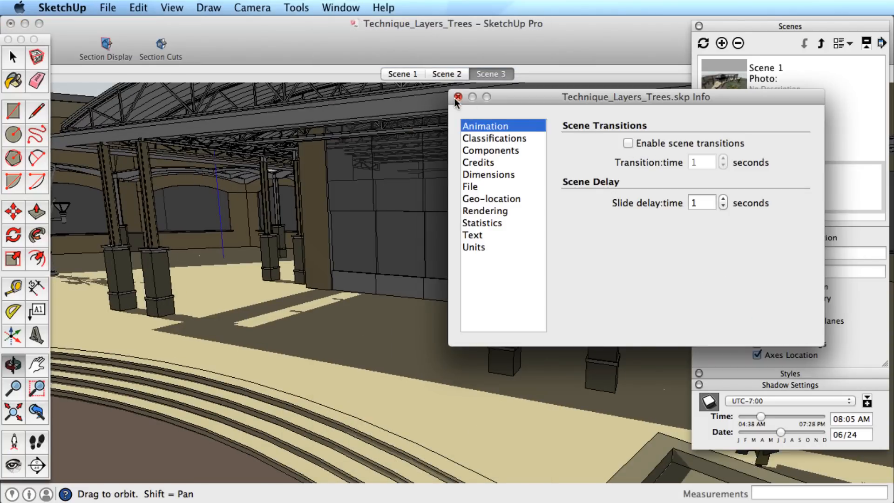
{"action": "left_click", "coordinate": [456, 96]}
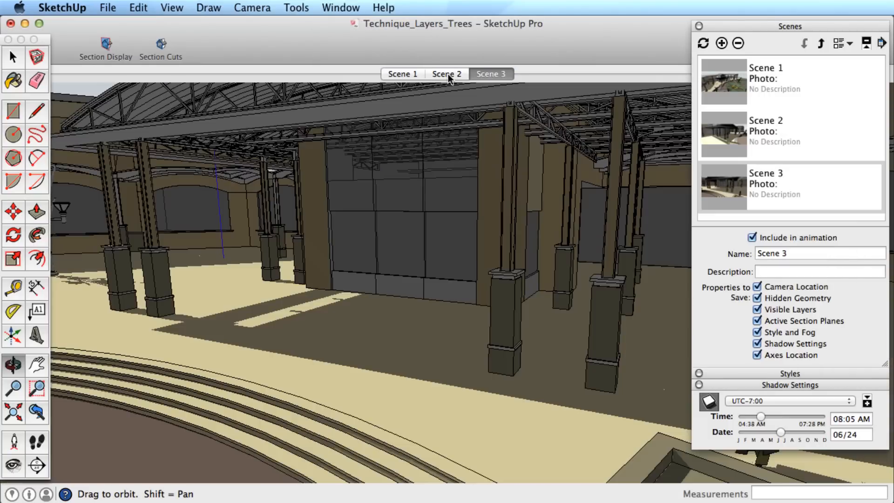
Play the scene animation from Scene 2 through Scene 3 and back to Scene 1.
{"action": "left_click", "coordinate": [402, 73]}
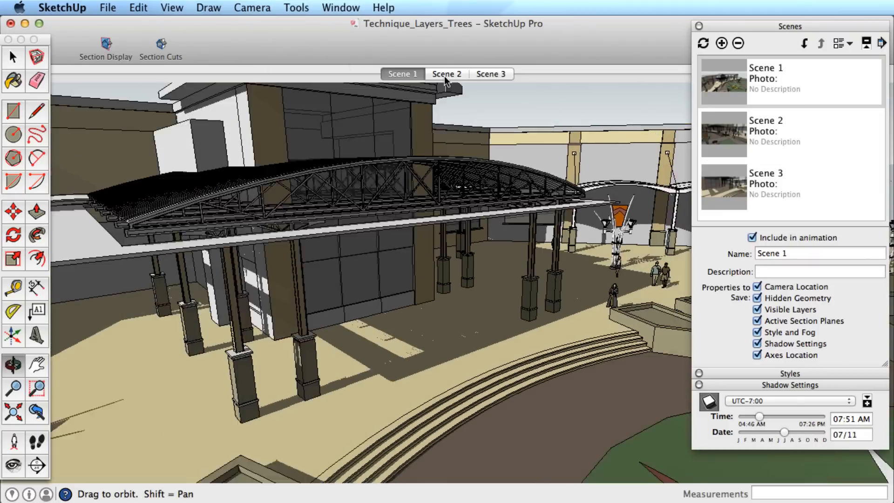
{"action": "left_click", "coordinate": [447, 75]}
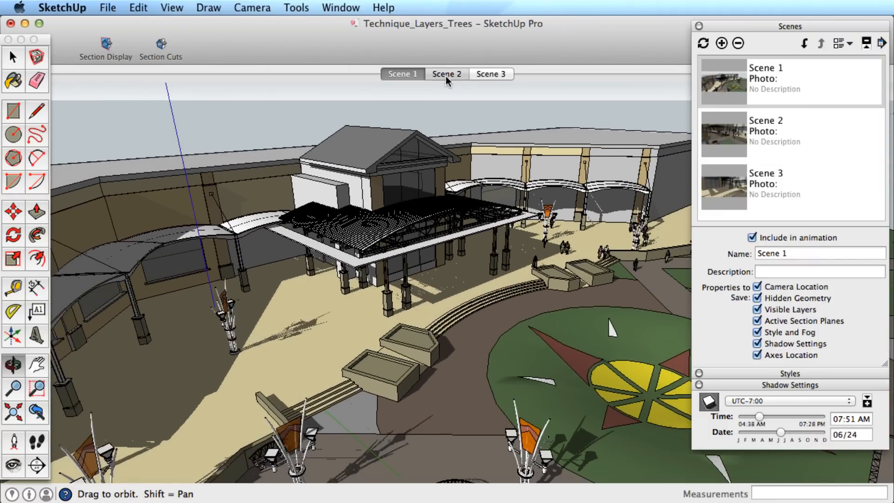
{"action": "left_click", "coordinate": [446, 73]}
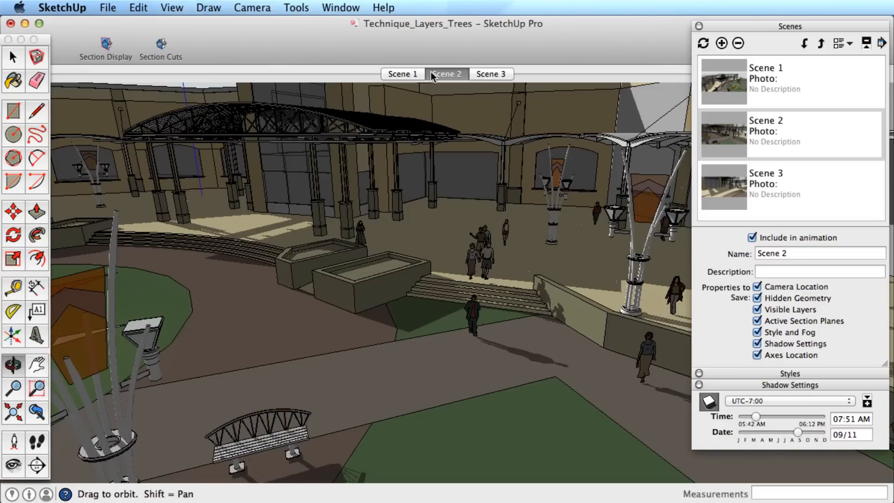
{"action": "right_click", "coordinate": [447, 74]}
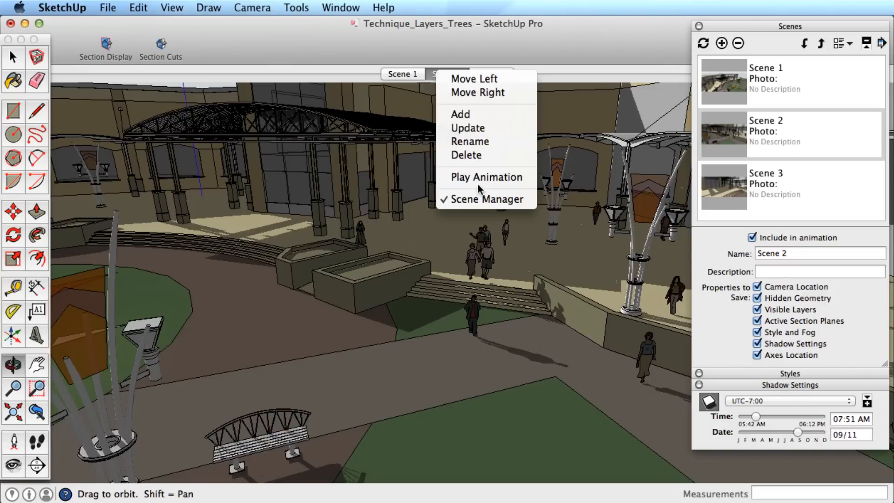
{"action": "mouse_move", "coordinate": [486, 177]}
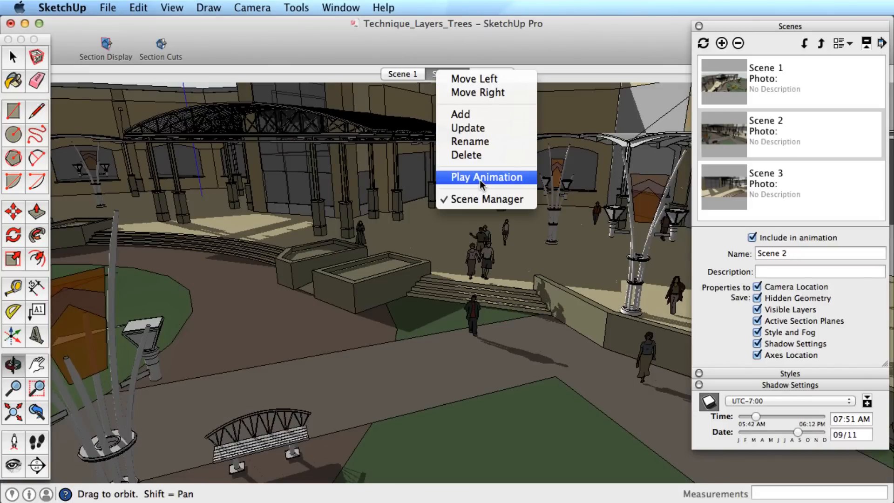
{"action": "left_click", "coordinate": [486, 177]}
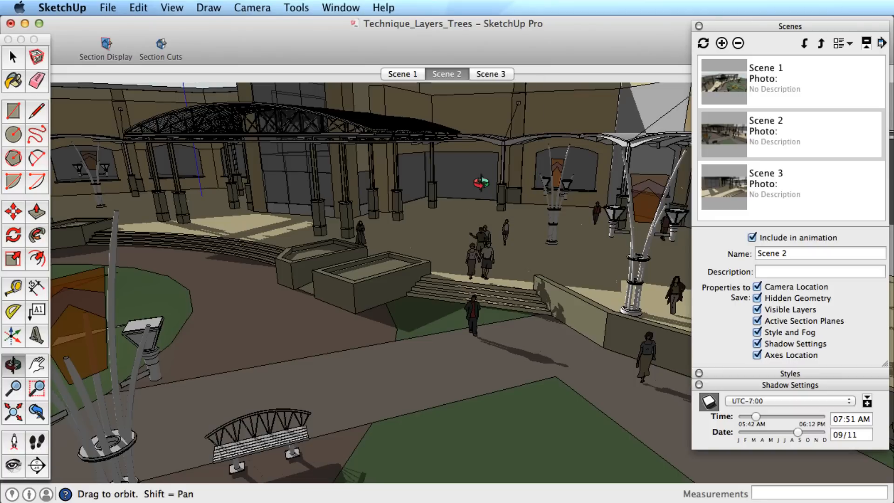
{"action": "left_click", "coordinate": [490, 74]}
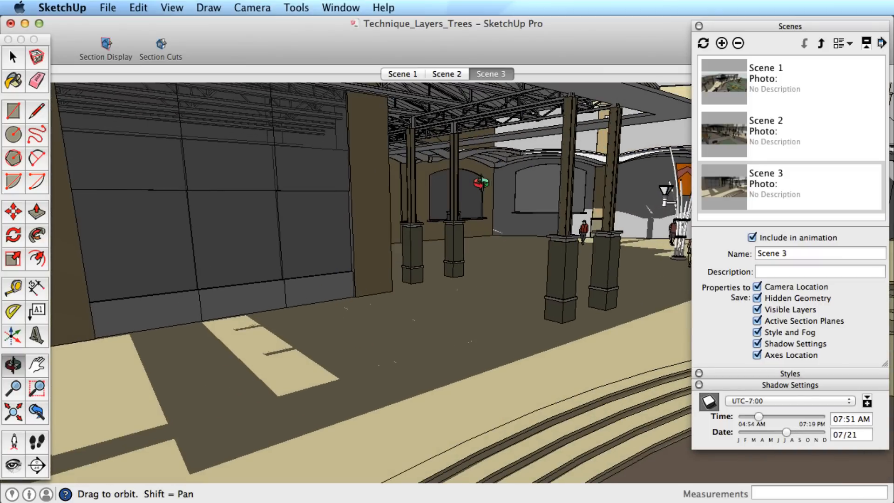
{"action": "left_click", "coordinate": [402, 74]}
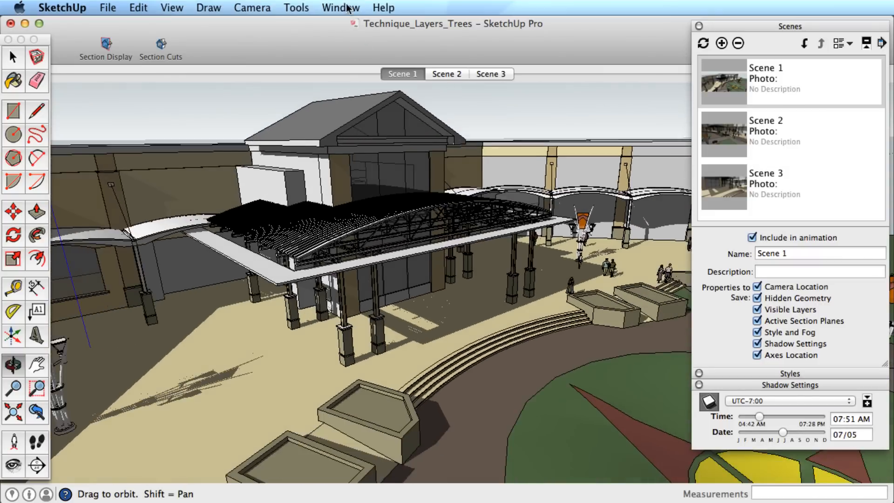
Set the slide delay between scenes to 0 seconds in the animation settings.
{"action": "left_click", "coordinate": [340, 8]}
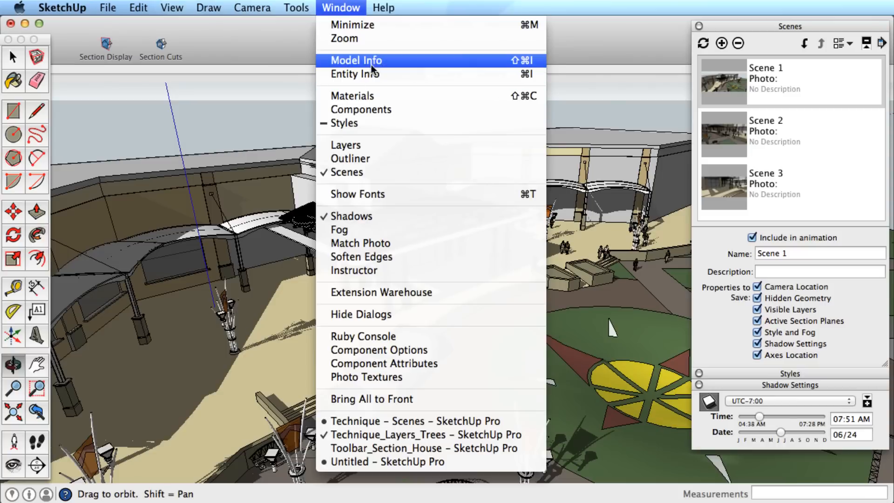
{"action": "left_click", "coordinate": [355, 59]}
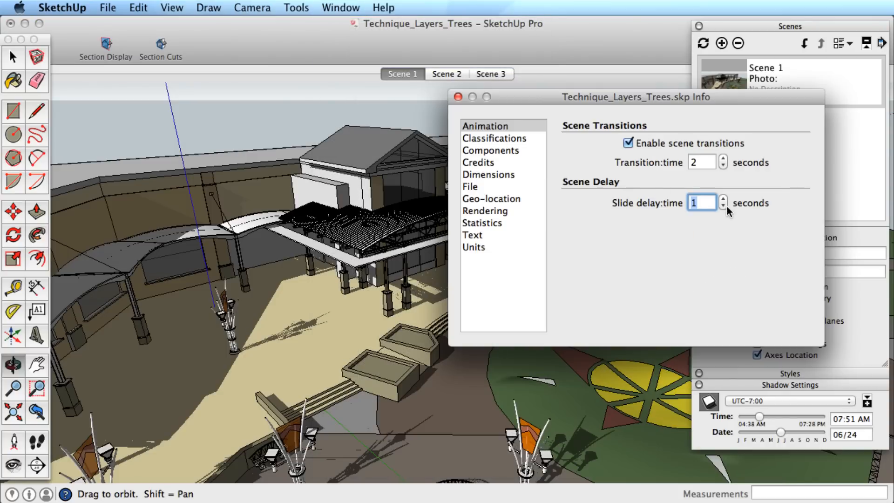
{"action": "left_click", "coordinate": [723, 199]}
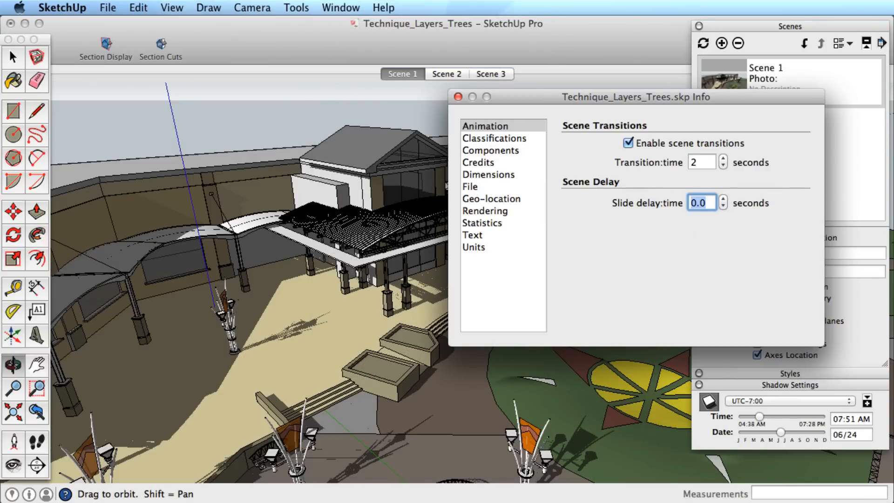
Replay the animation with 2-second transitions, cycling back to Scene 1.
{"action": "right_click", "coordinate": [402, 74]}
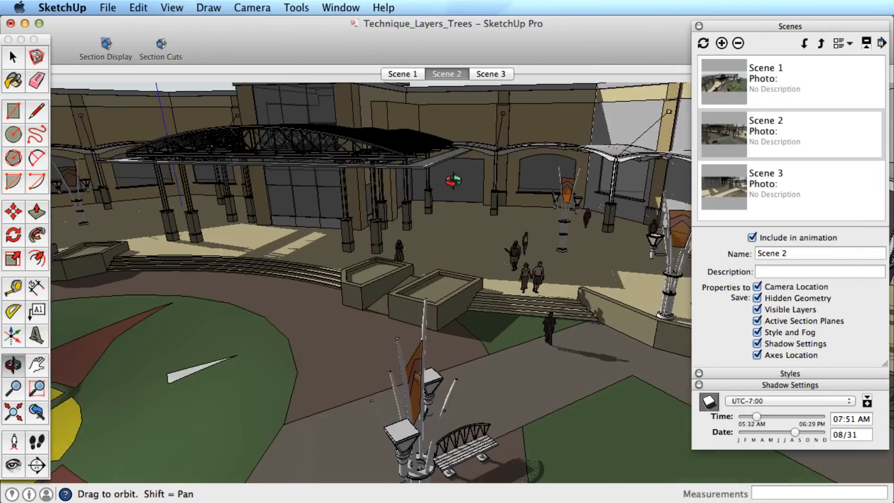
{"action": "left_click", "coordinate": [490, 74]}
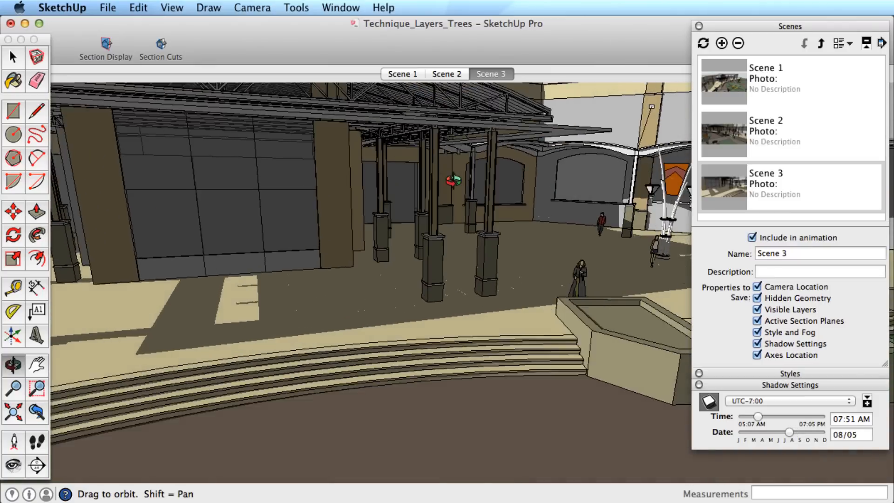
{"action": "left_click", "coordinate": [403, 74]}
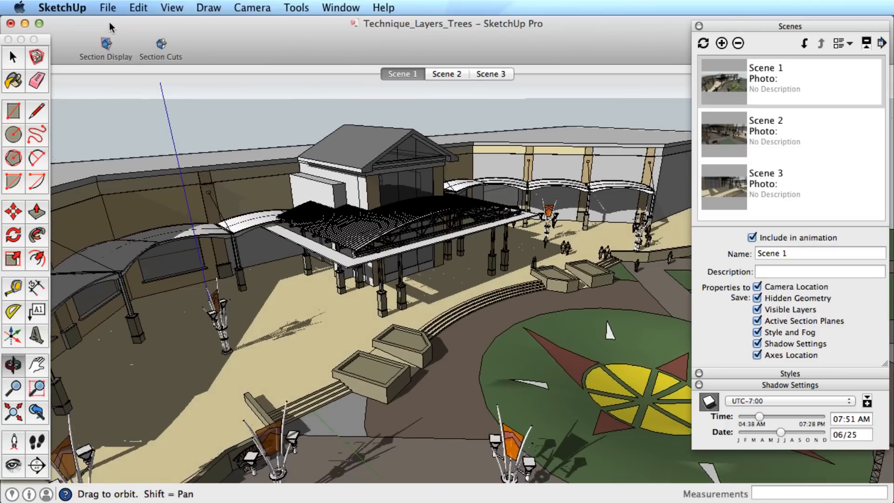
Export the animation as H.264 MP4 at 1080p, 24 fps, then open the four-scene model.
{"action": "left_click", "coordinate": [108, 7]}
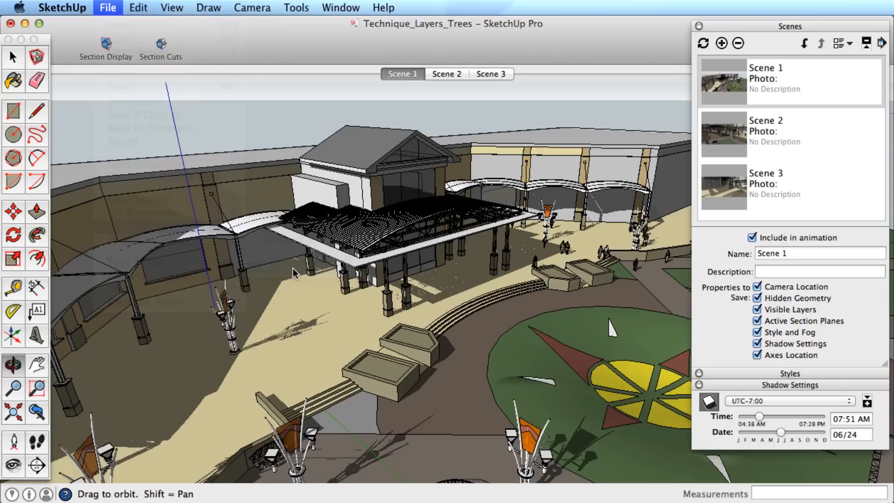
{"action": "left_click", "coordinate": [107, 8]}
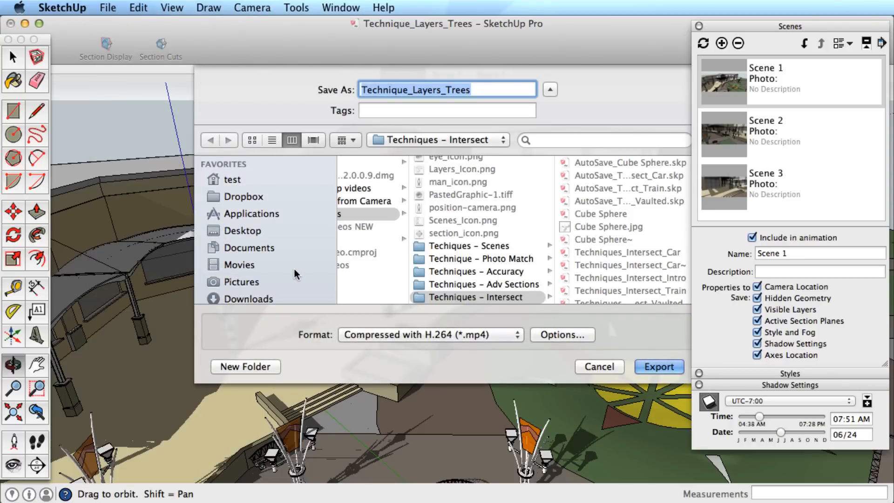
{"action": "left_click", "coordinate": [430, 335]}
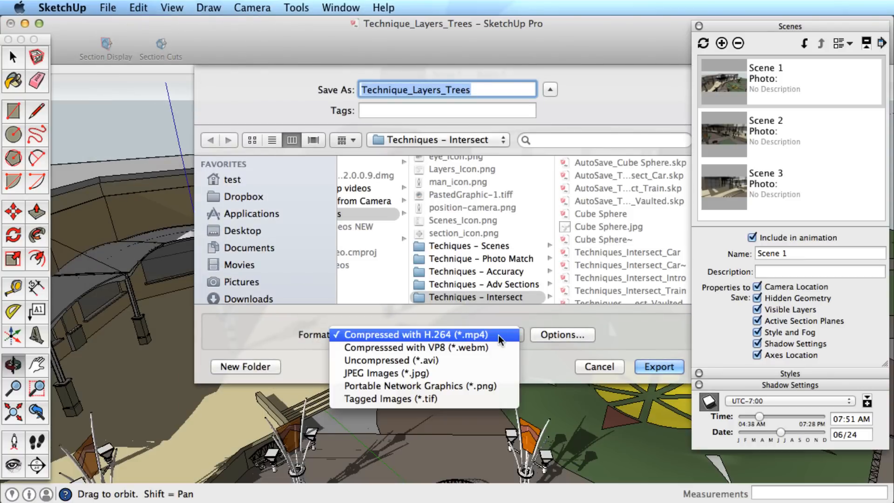
{"action": "left_click", "coordinate": [417, 335]}
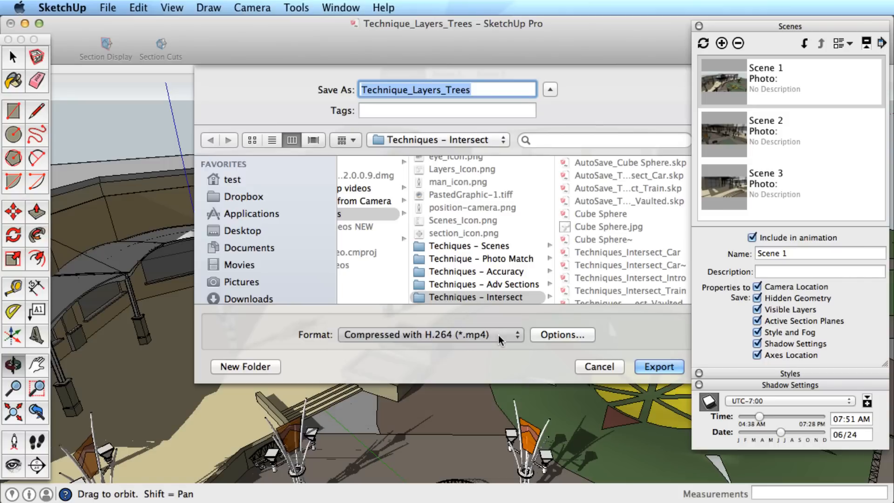
{"action": "left_click", "coordinate": [560, 334]}
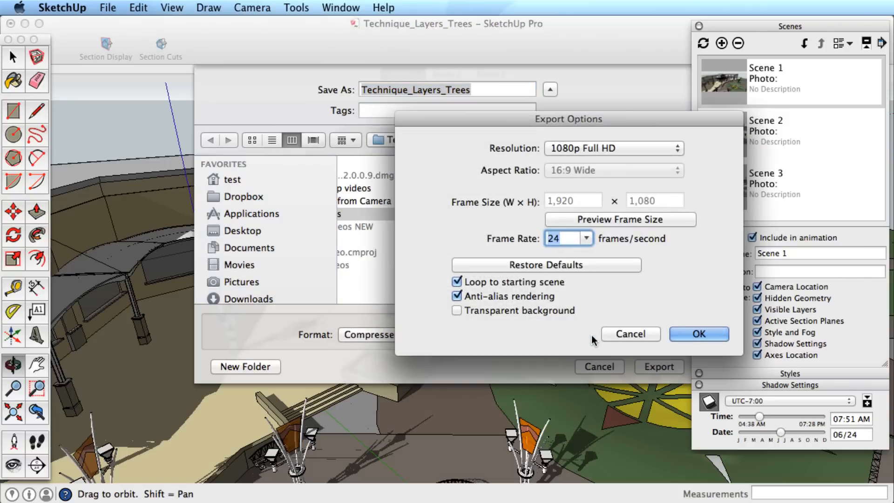
{"action": "left_click", "coordinate": [698, 333]}
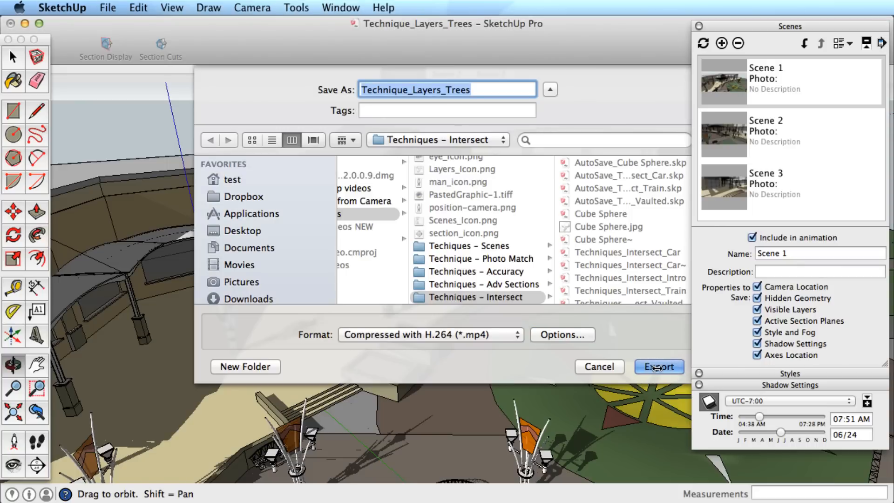
{"action": "left_click", "coordinate": [658, 367]}
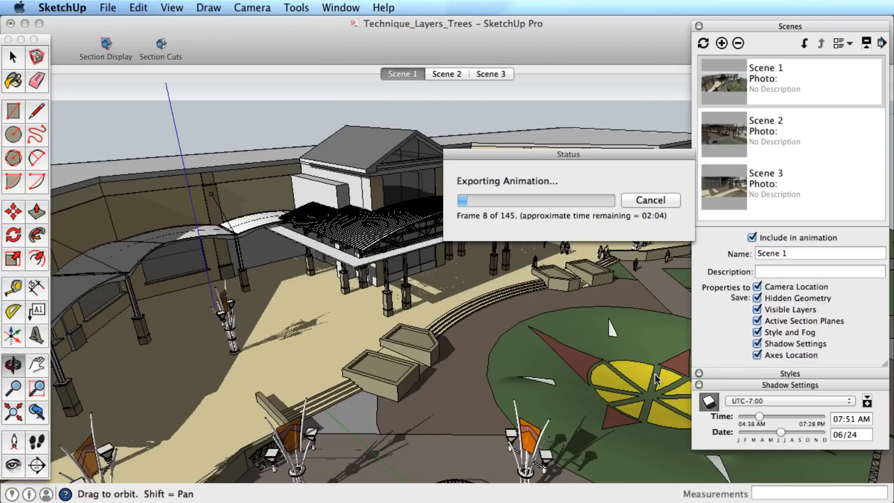
{"action": "left_click", "coordinate": [107, 7]}
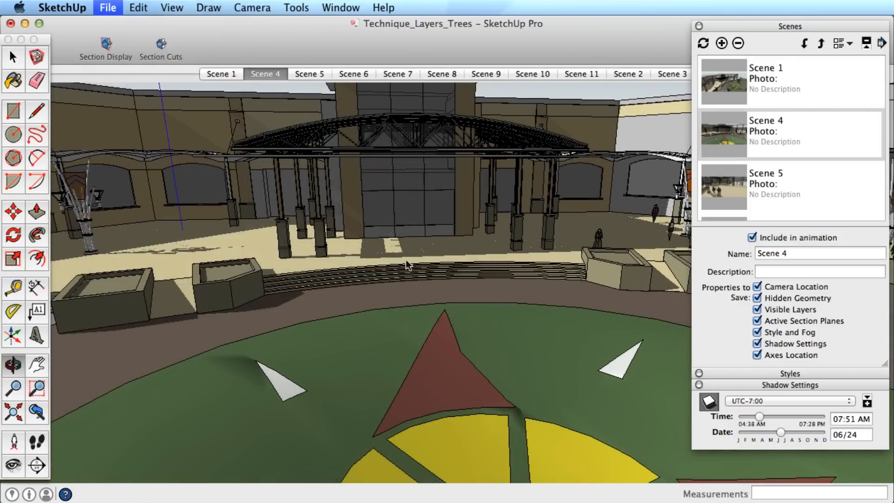
{"action": "left_click", "coordinate": [107, 8]}
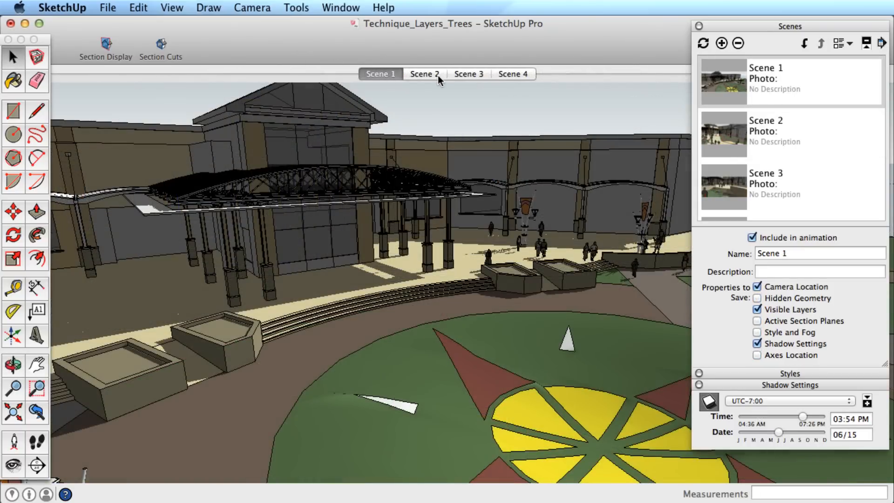
Review Scenes 2–4, exclude Scene 4 from the animation, and select Scene 1 for reordering.
{"action": "left_click", "coordinate": [425, 75]}
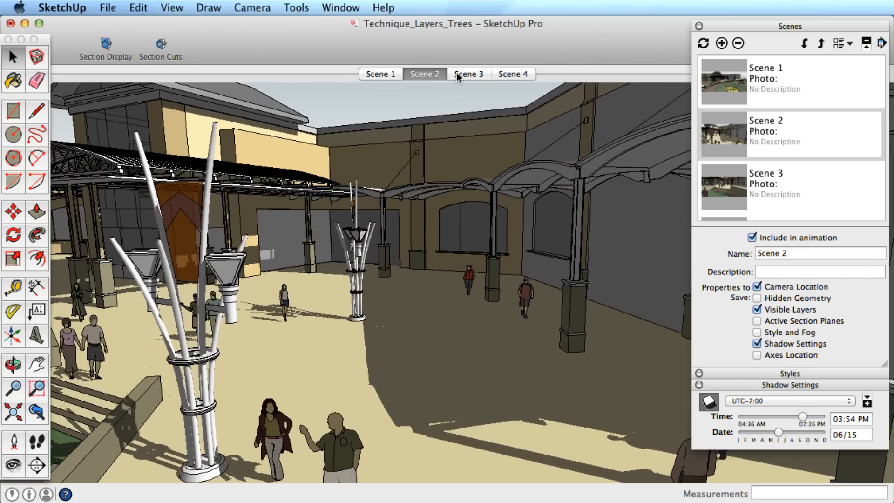
{"action": "left_click", "coordinate": [469, 75]}
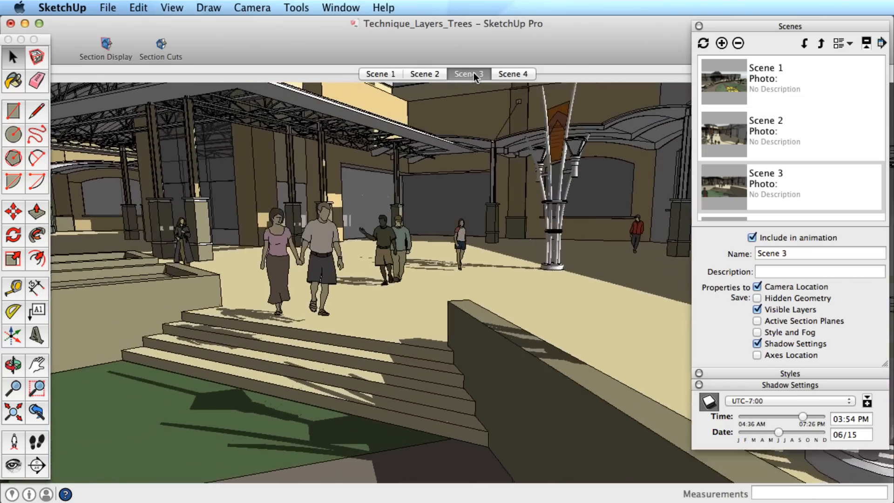
{"action": "left_click", "coordinate": [511, 74]}
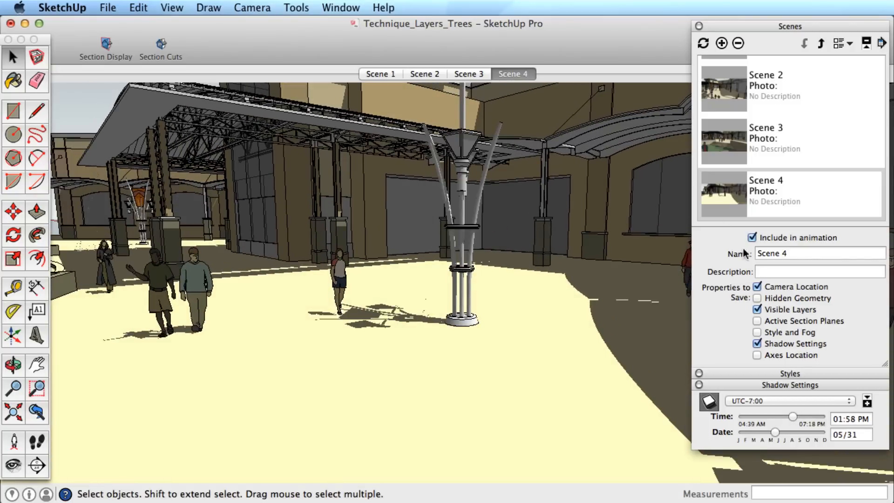
{"action": "mouse_move", "coordinate": [753, 242]}
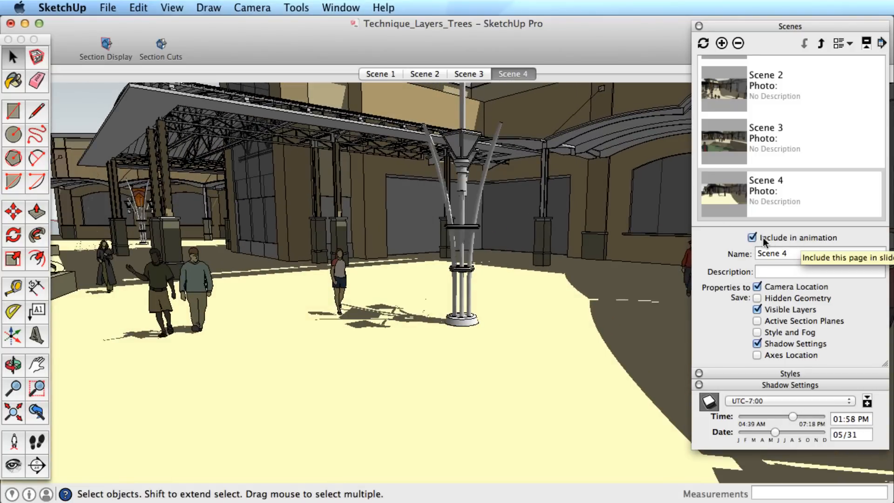
{"action": "left_click", "coordinate": [752, 237]}
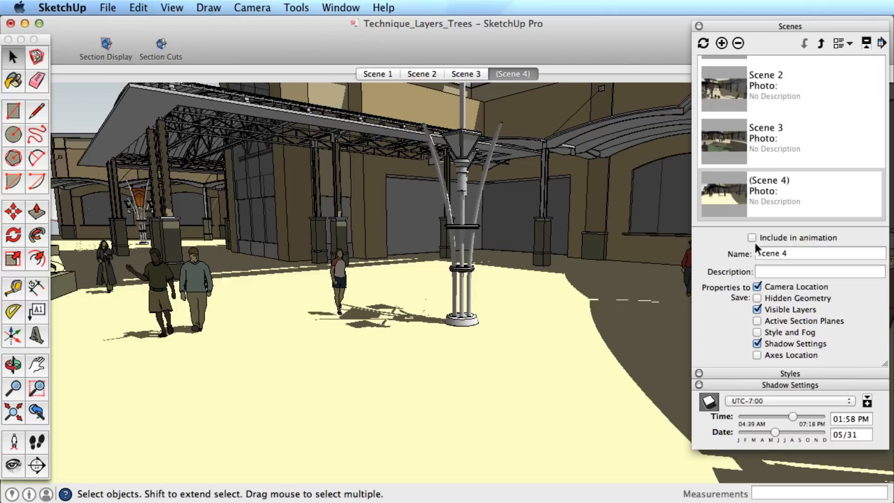
{"action": "mouse_move", "coordinate": [754, 234]}
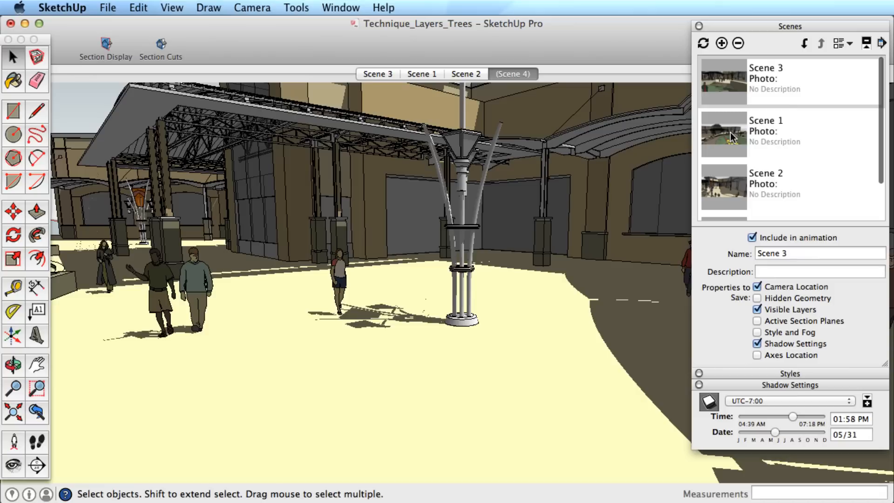
{"action": "left_click", "coordinate": [803, 43]}
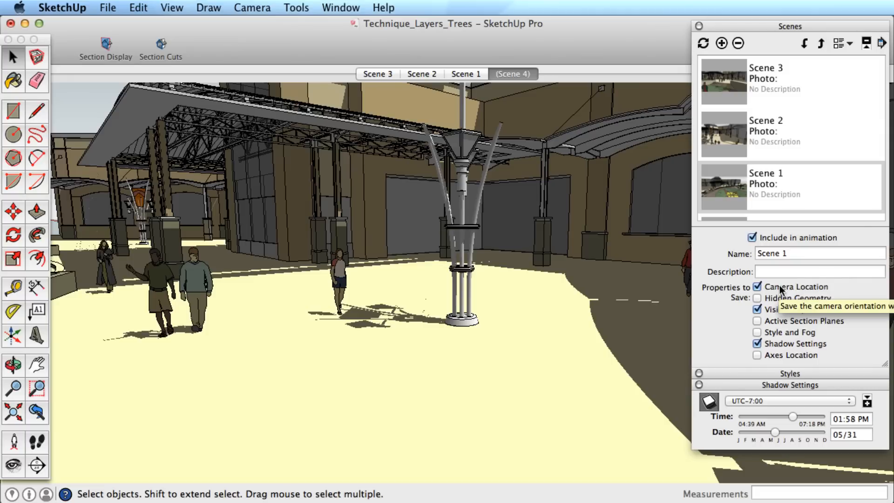
{"action": "mouse_move", "coordinate": [723, 130]}
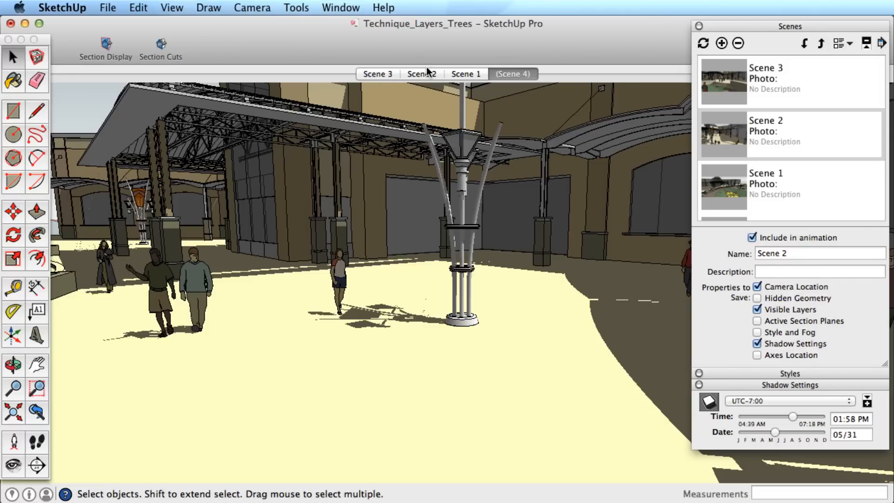
Show the Scene 2 plaza view with the scenes ordered 3, 2, 1.
{"action": "left_click", "coordinate": [421, 73]}
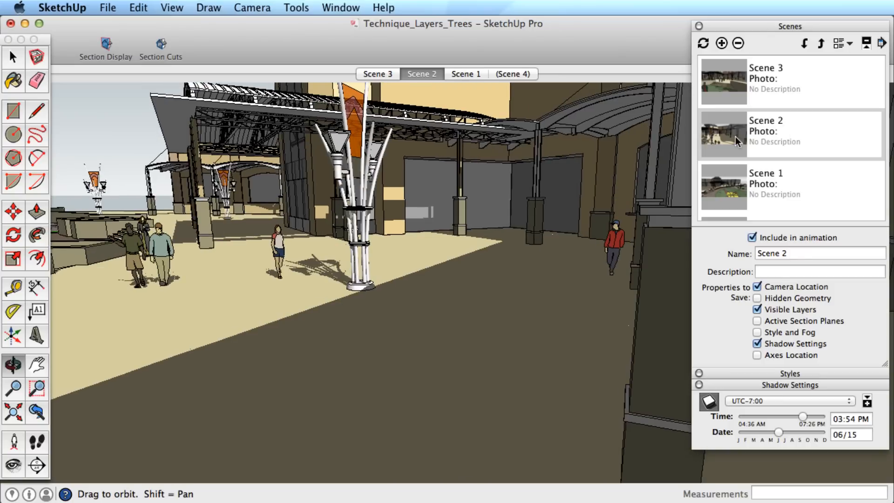
Update Scene 2 with Camera Location only, then verify it after visiting Scene 1.
{"action": "right_click", "coordinate": [725, 134]}
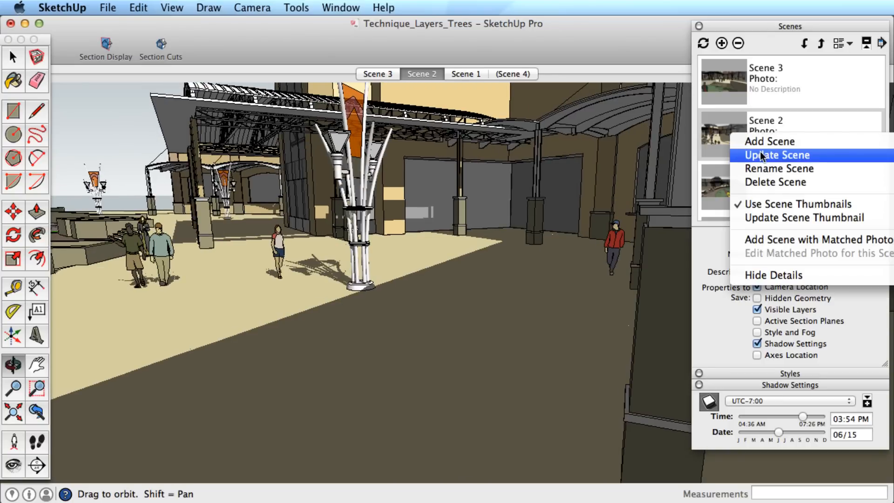
{"action": "left_click", "coordinate": [777, 155]}
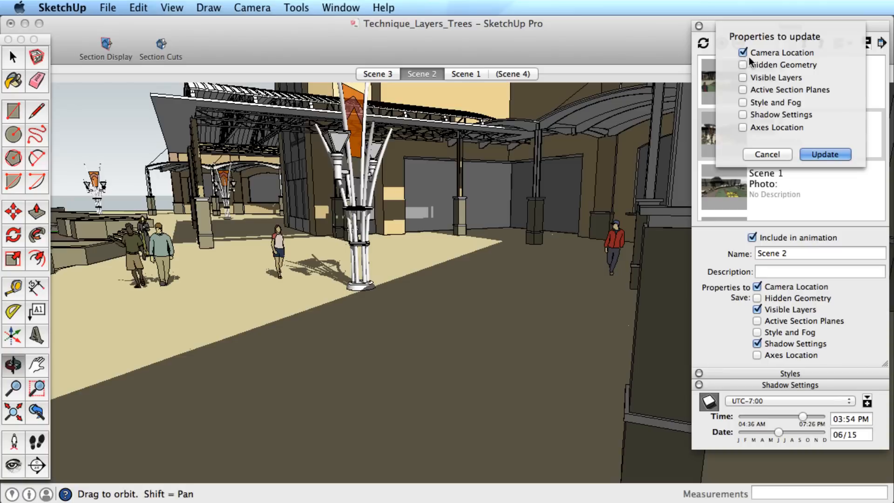
{"action": "mouse_move", "coordinate": [810, 62]}
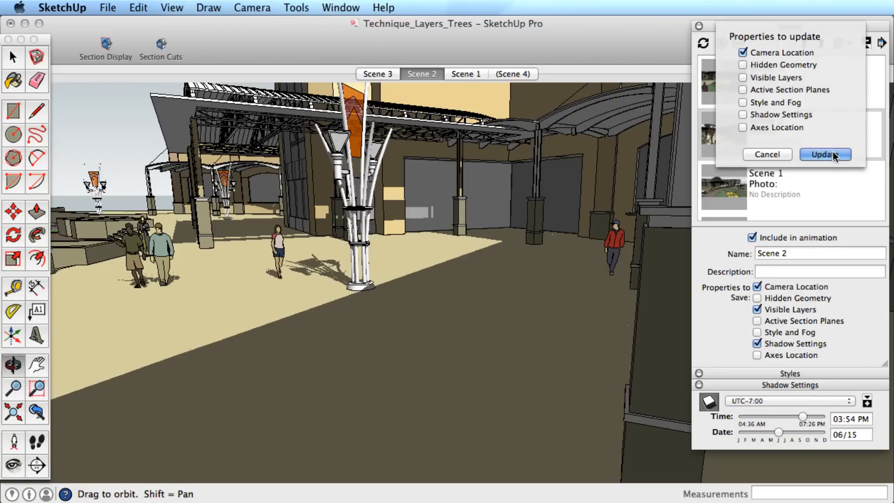
{"action": "left_click", "coordinate": [824, 154]}
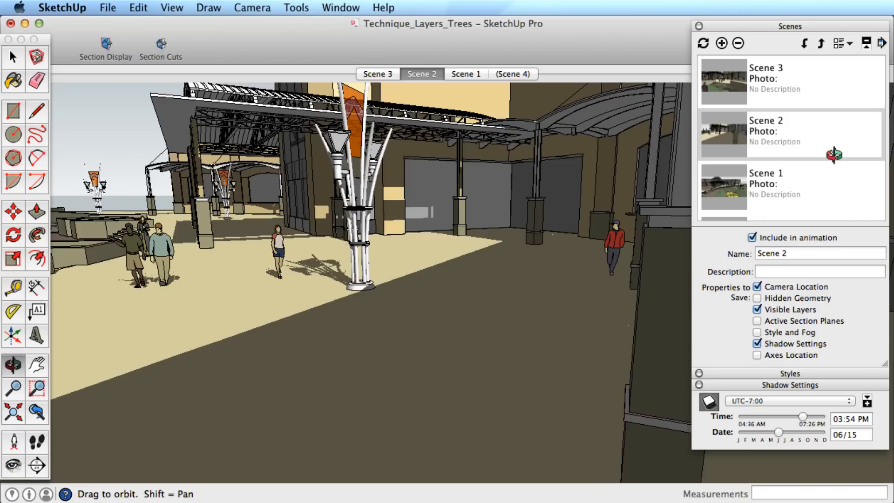
{"action": "left_click", "coordinate": [466, 73]}
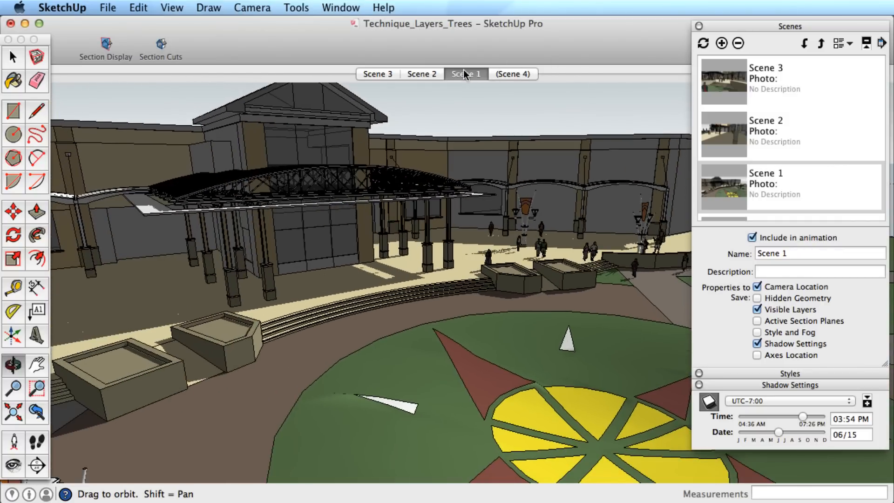
{"action": "left_click", "coordinate": [421, 73]}
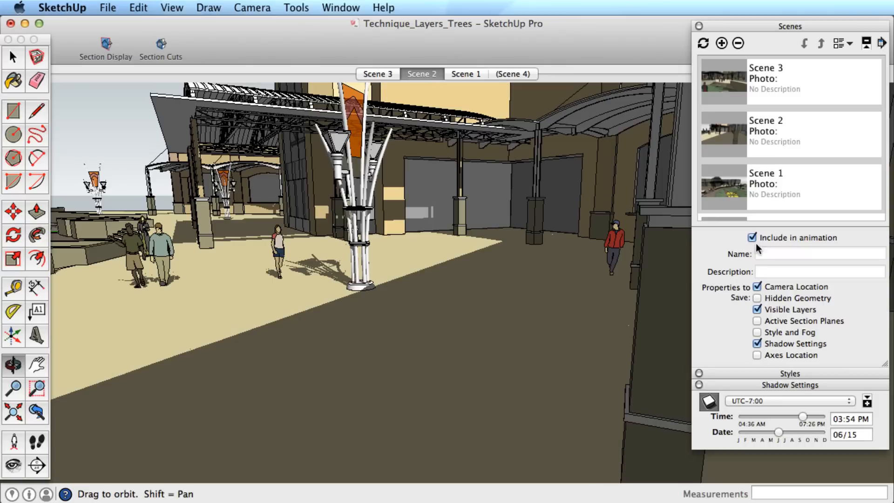
Set shadows to 05/08 at 03:45 PM and apply a Shadow Settings–only update to the scenes.
{"action": "left_click_drag", "start_coordinate": [779, 432], "coordinate": [771, 432]}
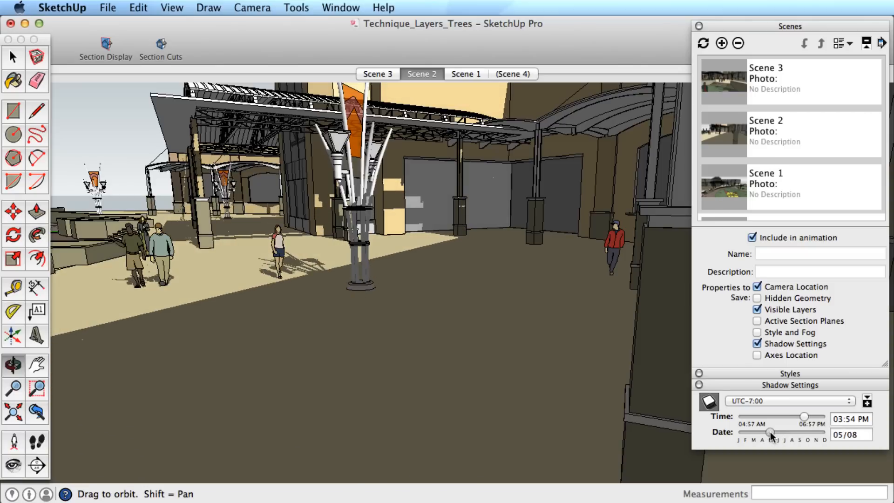
{"action": "left_click_drag", "start_coordinate": [804, 418], "coordinate": [798, 417]}
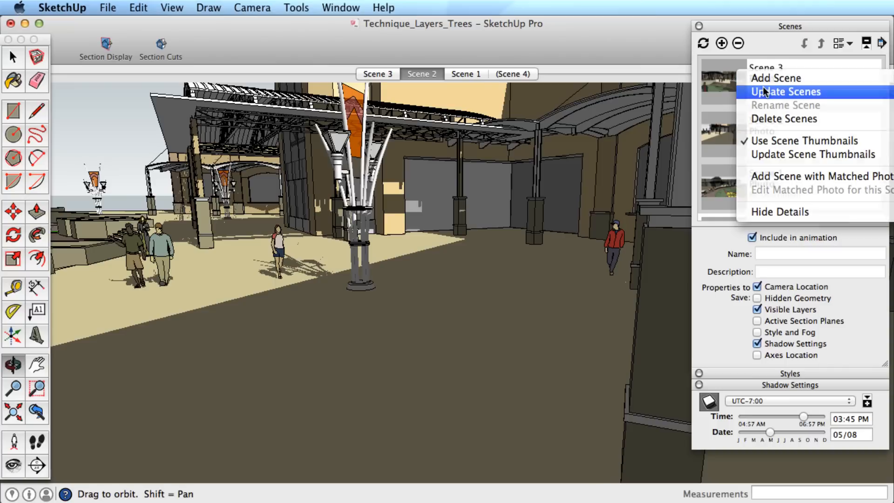
{"action": "left_click", "coordinate": [786, 91]}
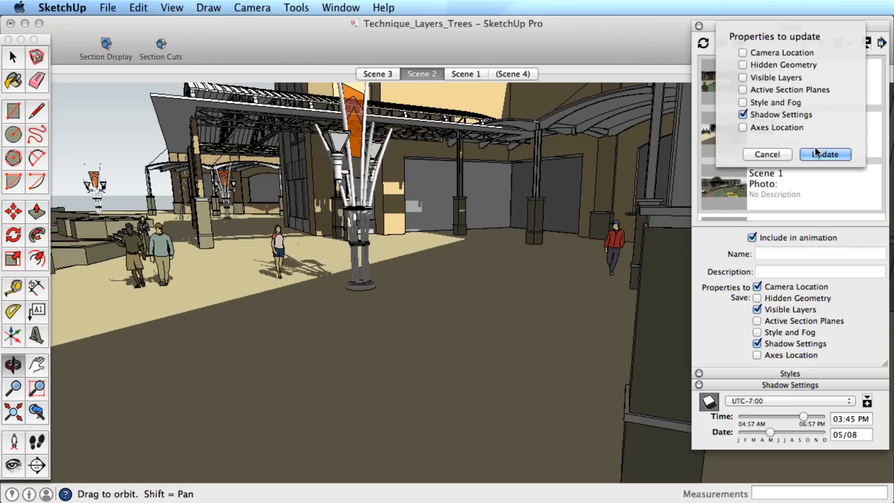
{"action": "left_click", "coordinate": [824, 153]}
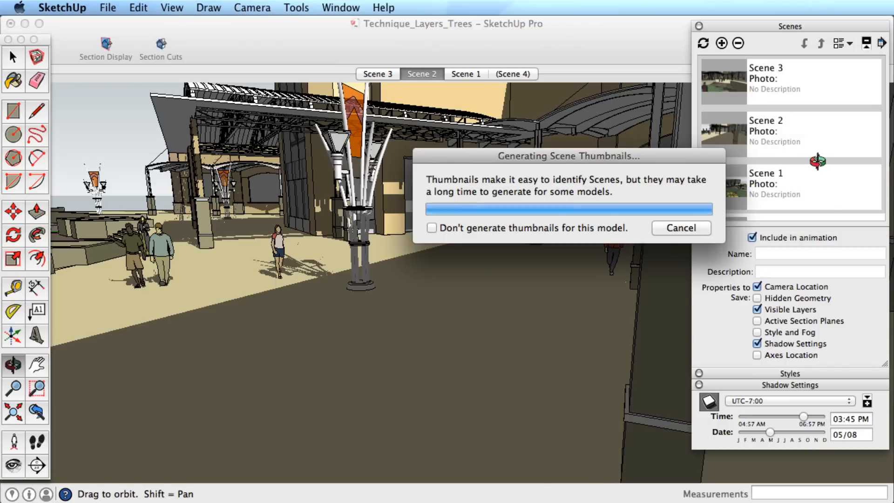